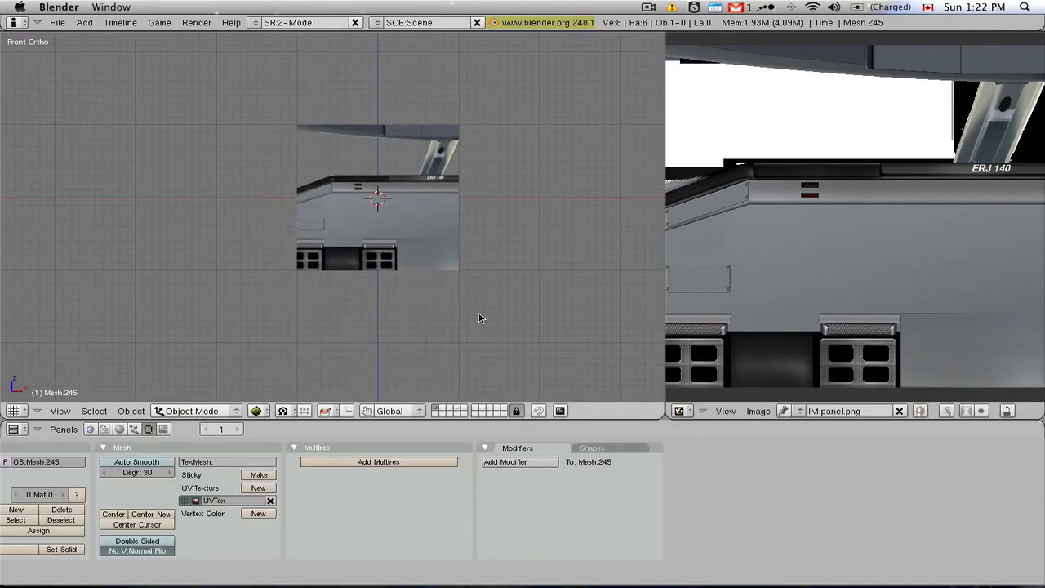
mouse_move(461, 403)
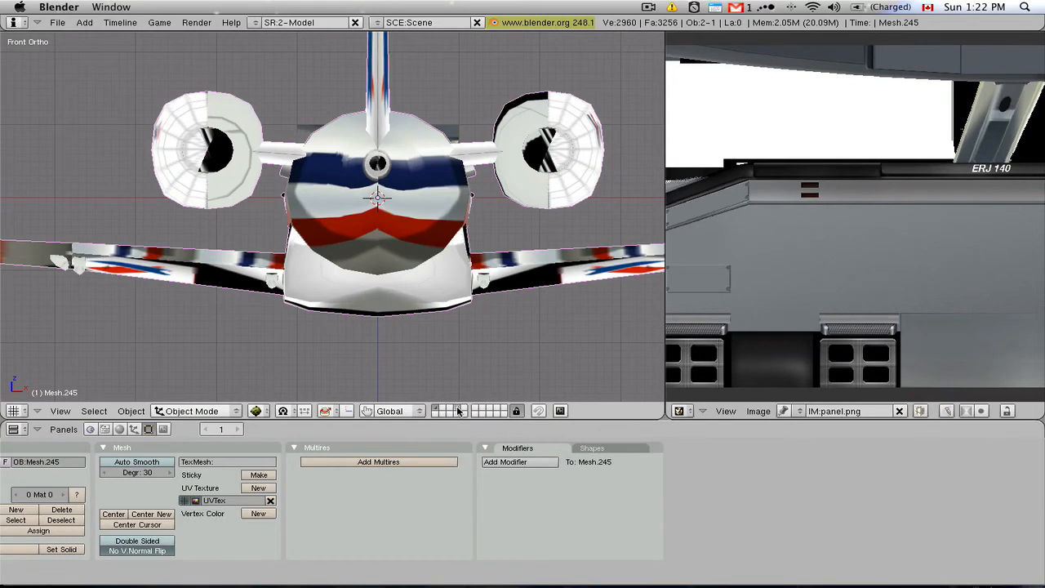
mouse_move(460, 410)
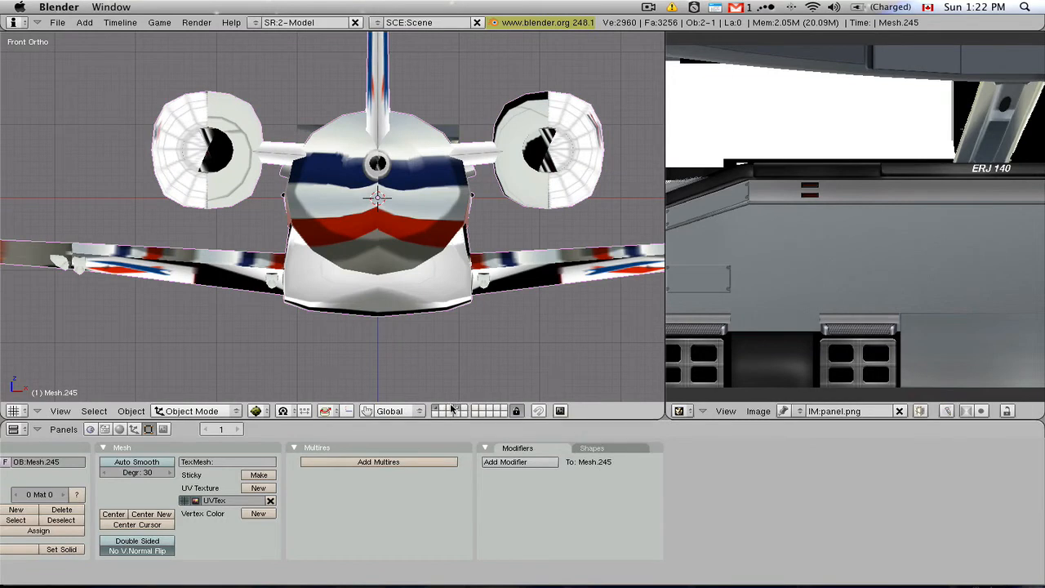
mouse_move(487, 351)
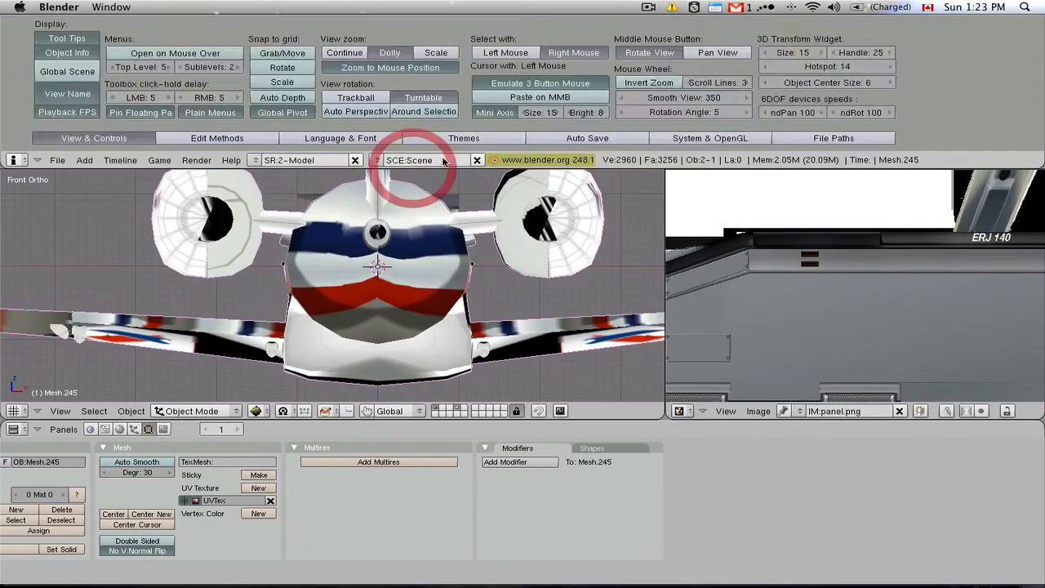
- Show the System & OpenGL preferences, then toggle another scene layer's visibility
click(710, 137)
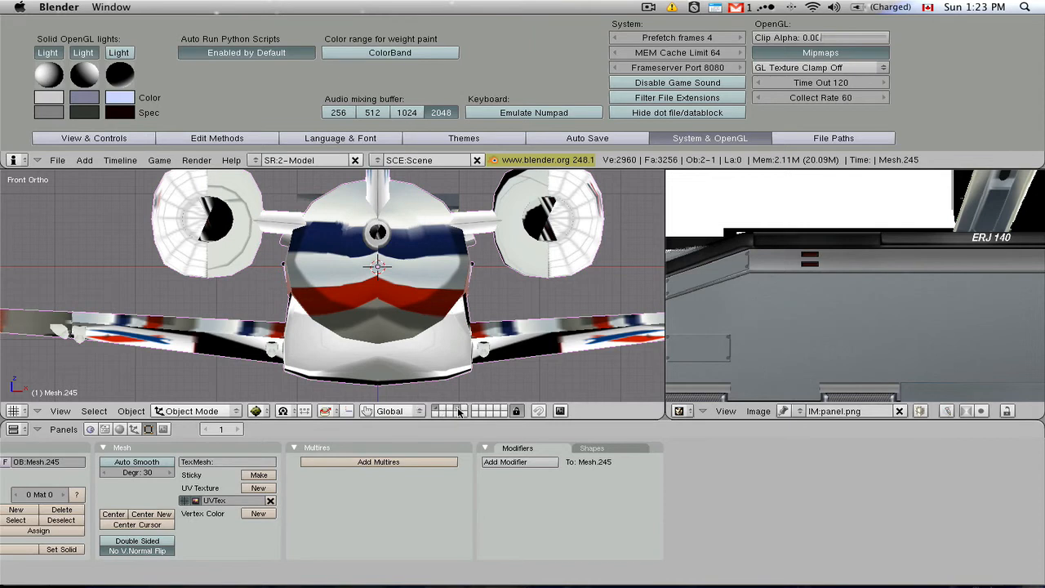
mouse_move(449, 411)
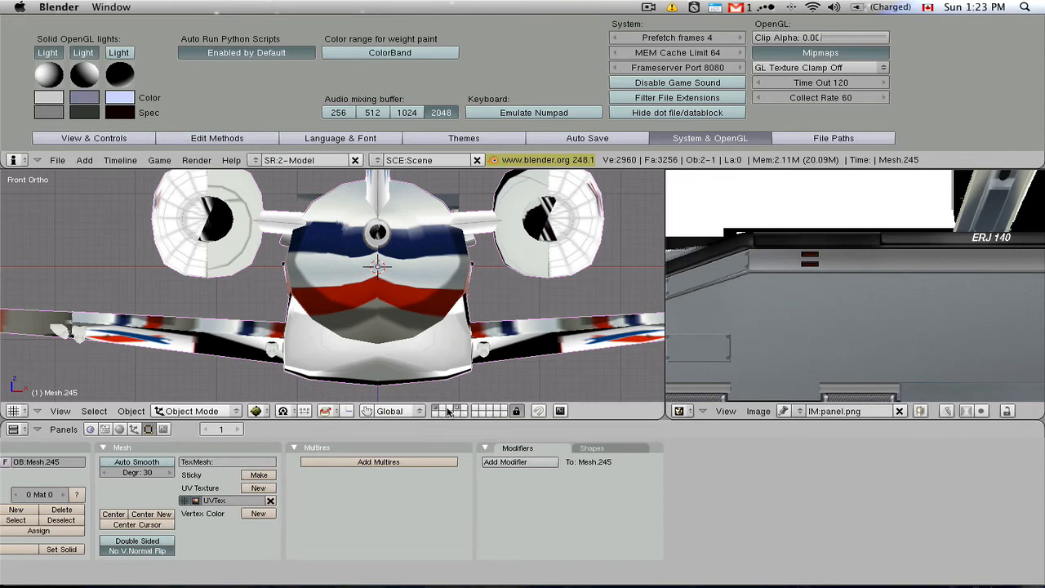
mouse_move(457, 411)
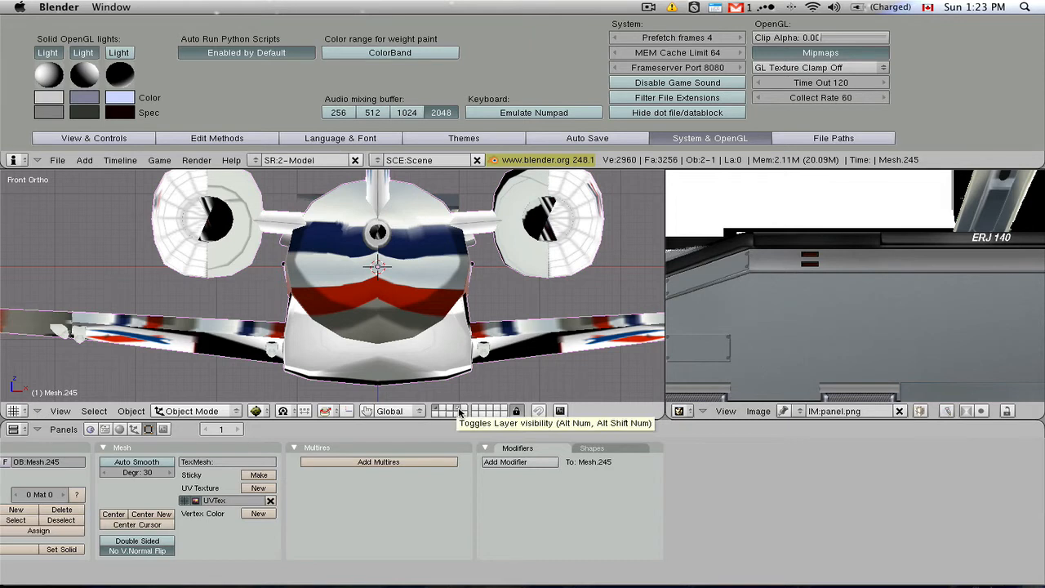
click(533, 112)
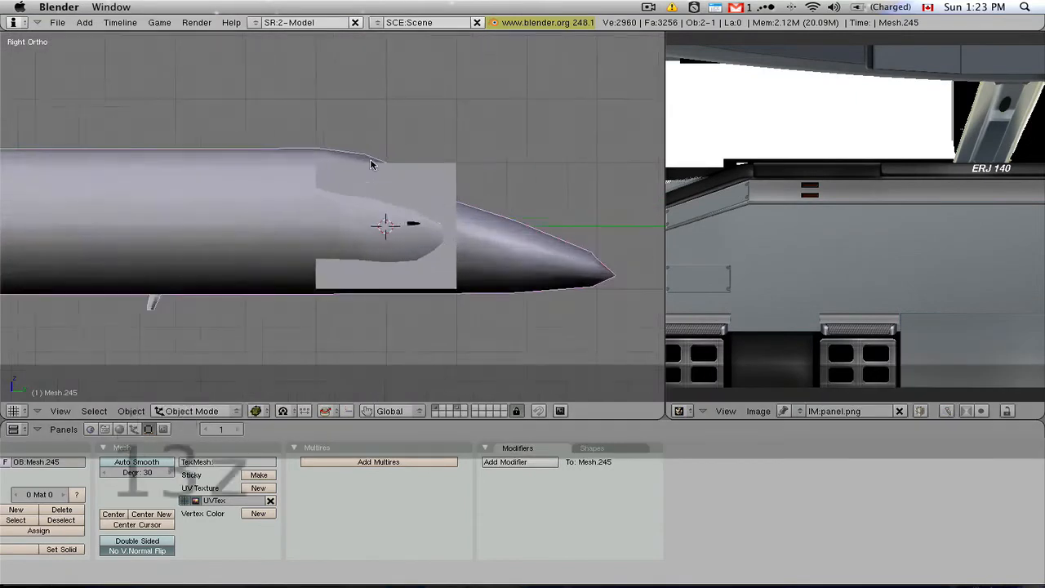
- Switch the jet to wireframe, orbit around it, and switch to Right view
key(z)
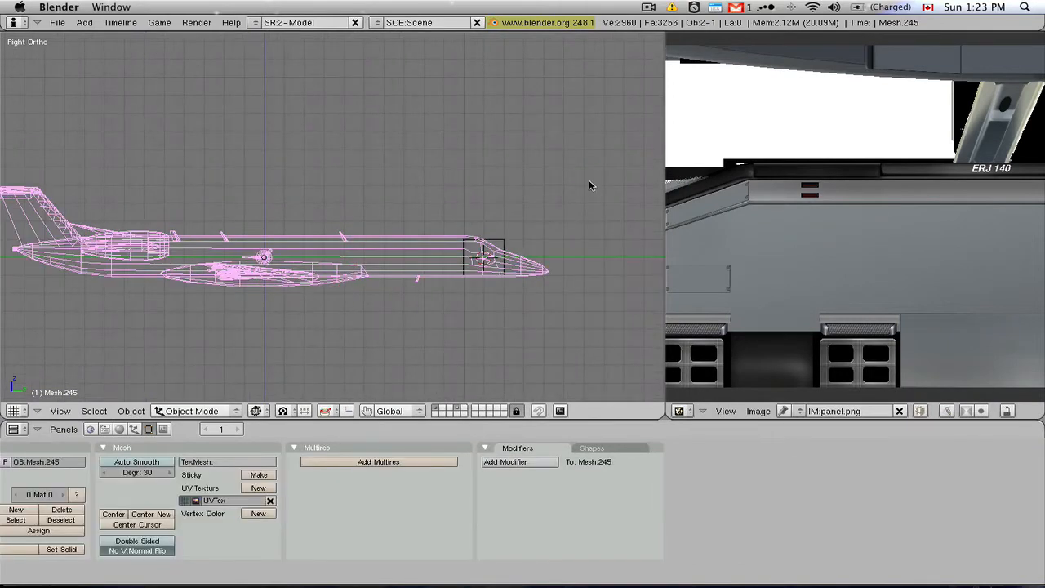
drag(591, 185, 409, 356)
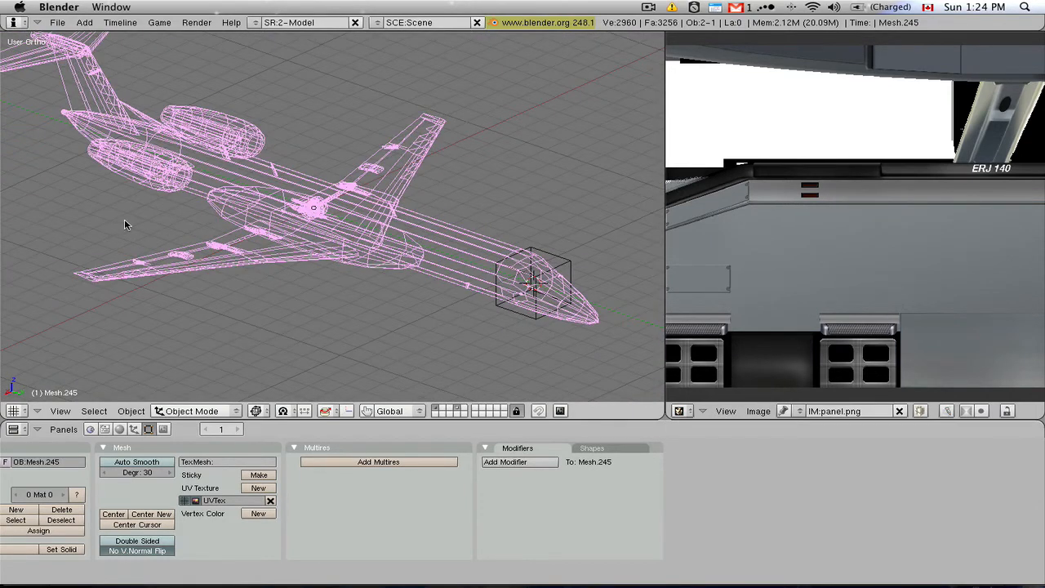
mouse_move(232, 231)
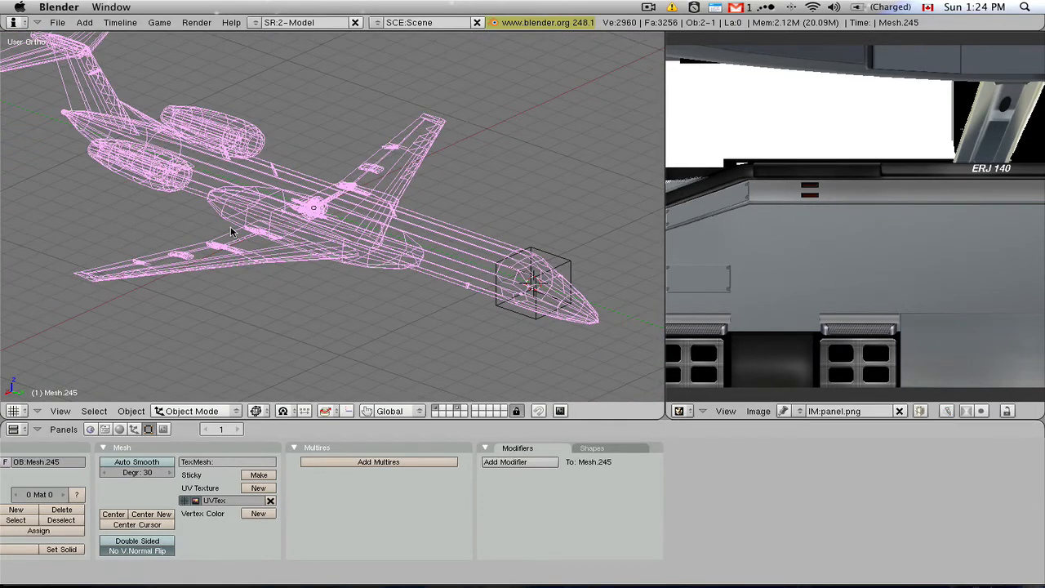
mouse_move(243, 235)
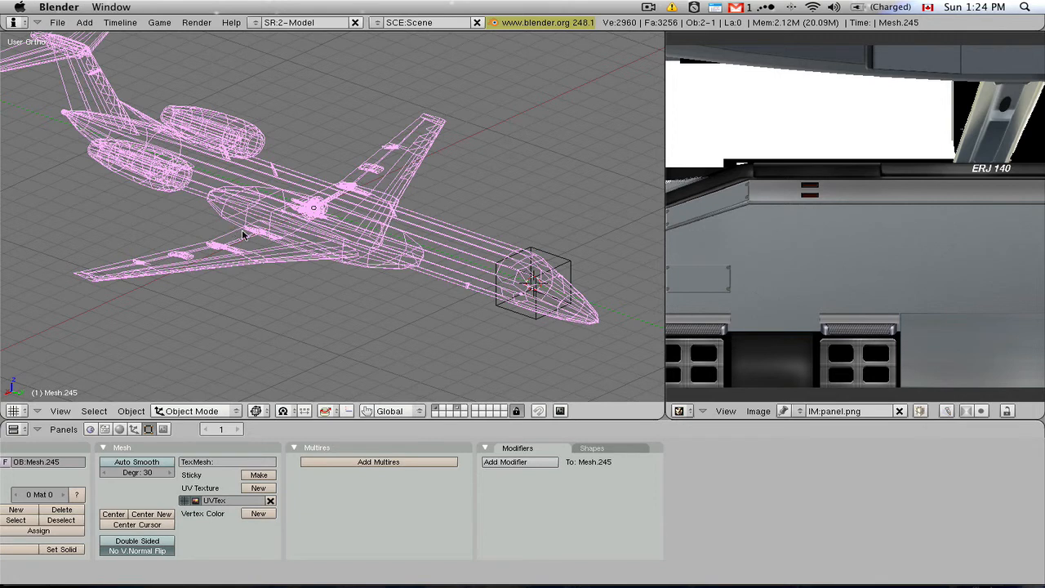
key(3)
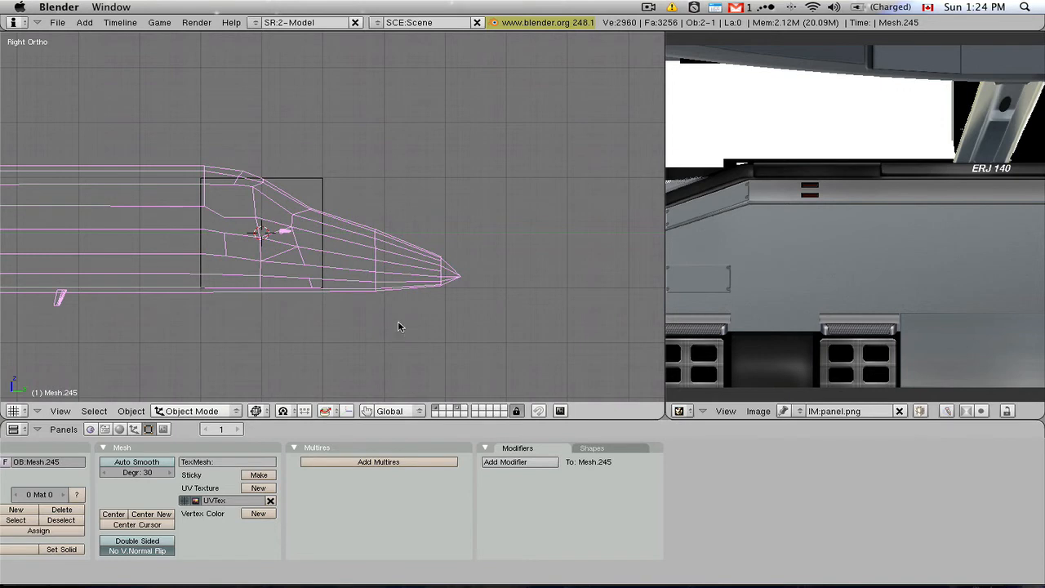
mouse_move(293, 199)
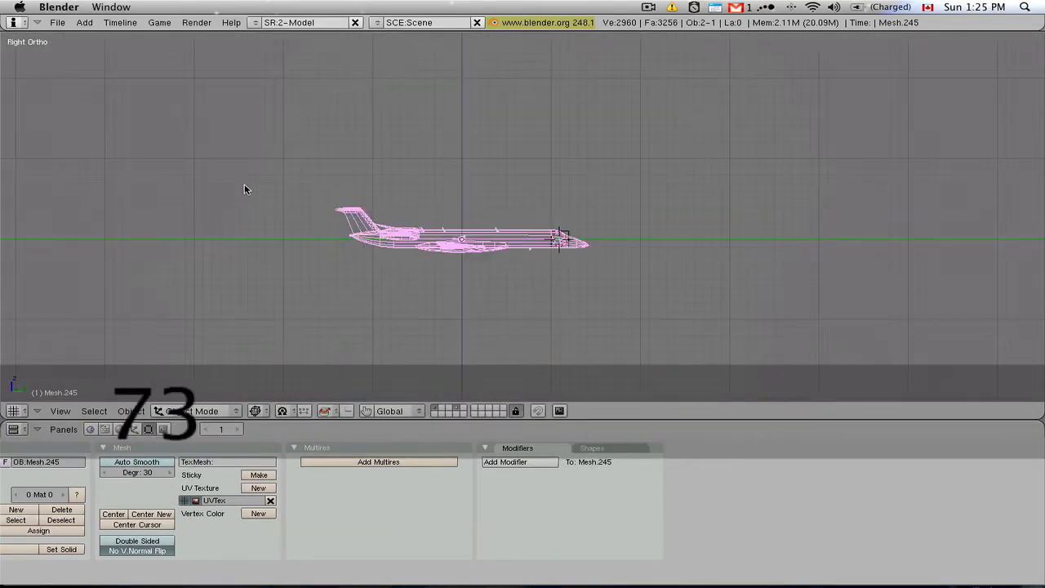
- View the whole jet from the top and switch back to wireframe display
drag(489, 245, 507, 228)
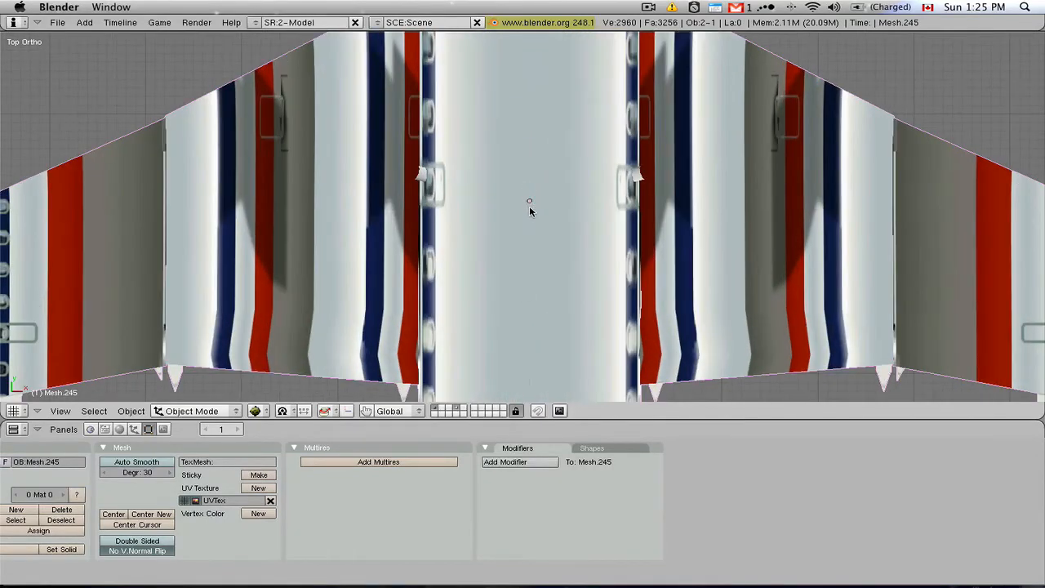
key(z)
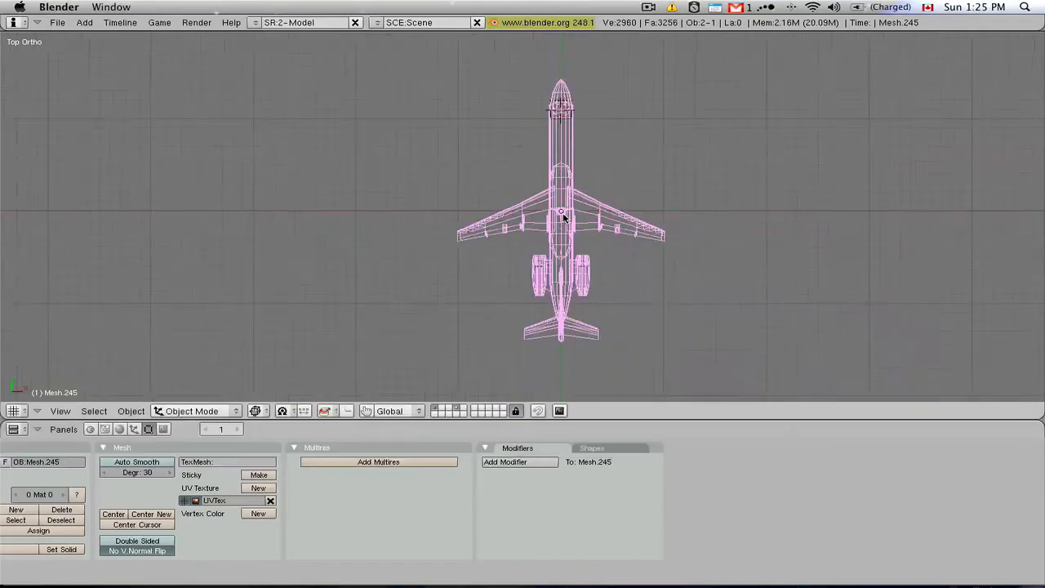
- Move the plane 20 units along X, open the Snap menu, and zoom out
key(g)
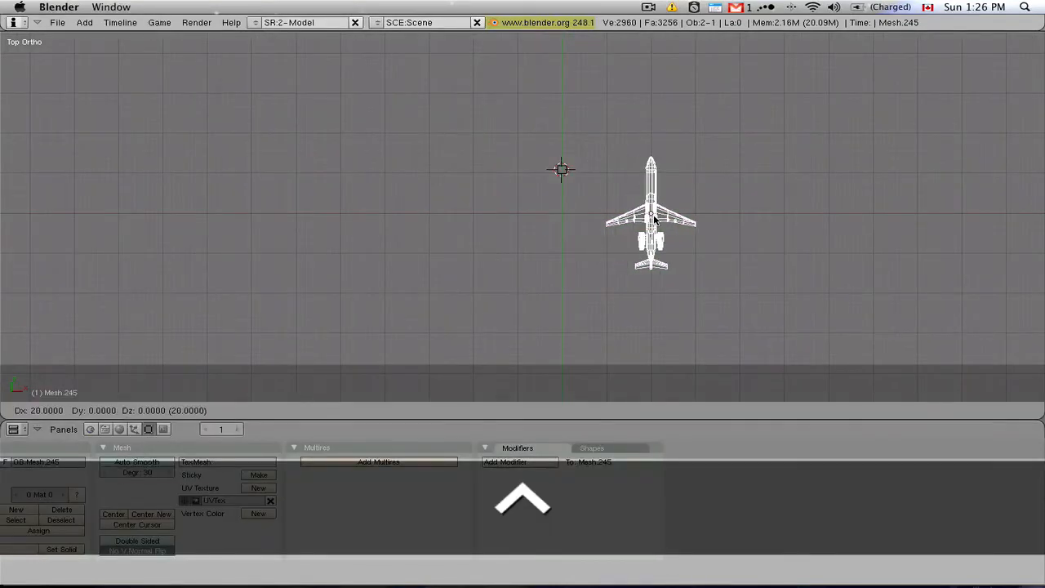
click(651, 214)
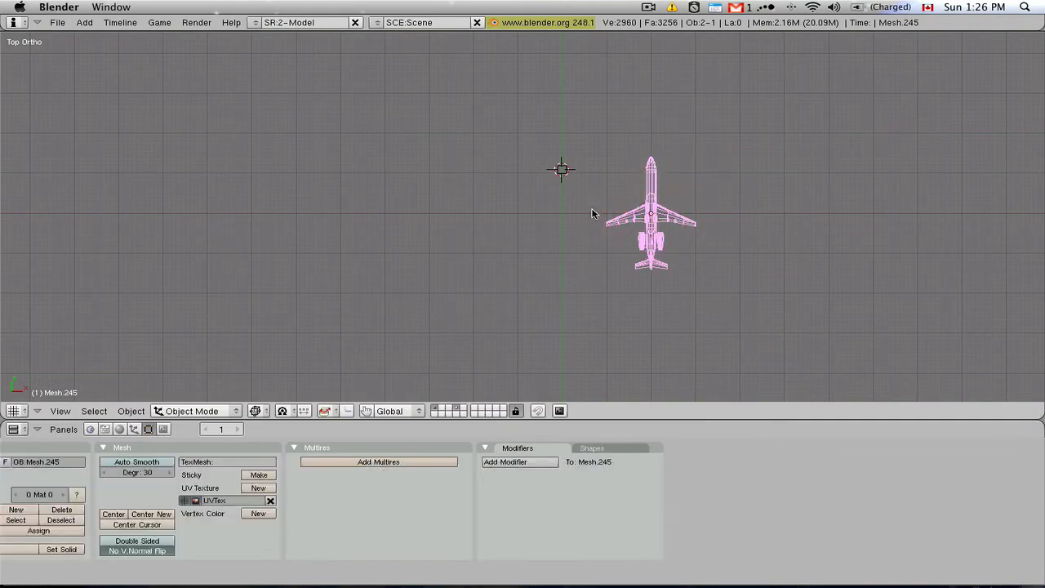
mouse_move(568, 218)
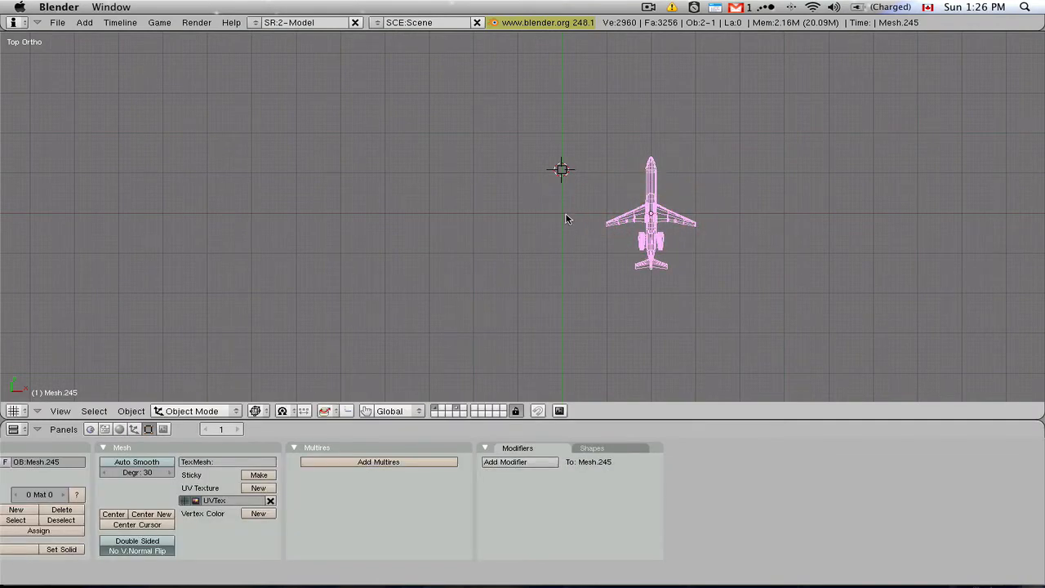
mouse_move(564, 198)
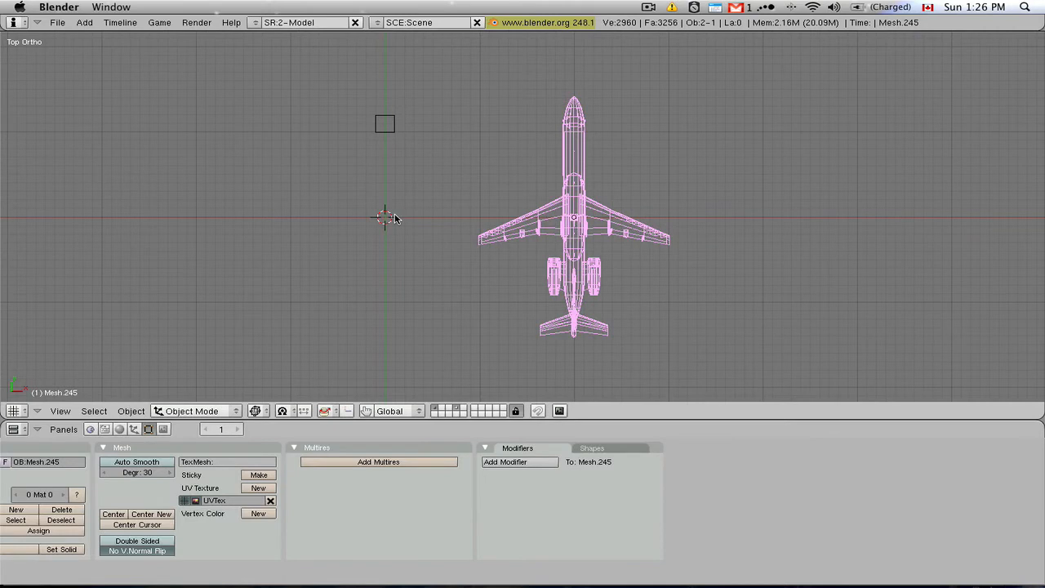
key(shift+s)
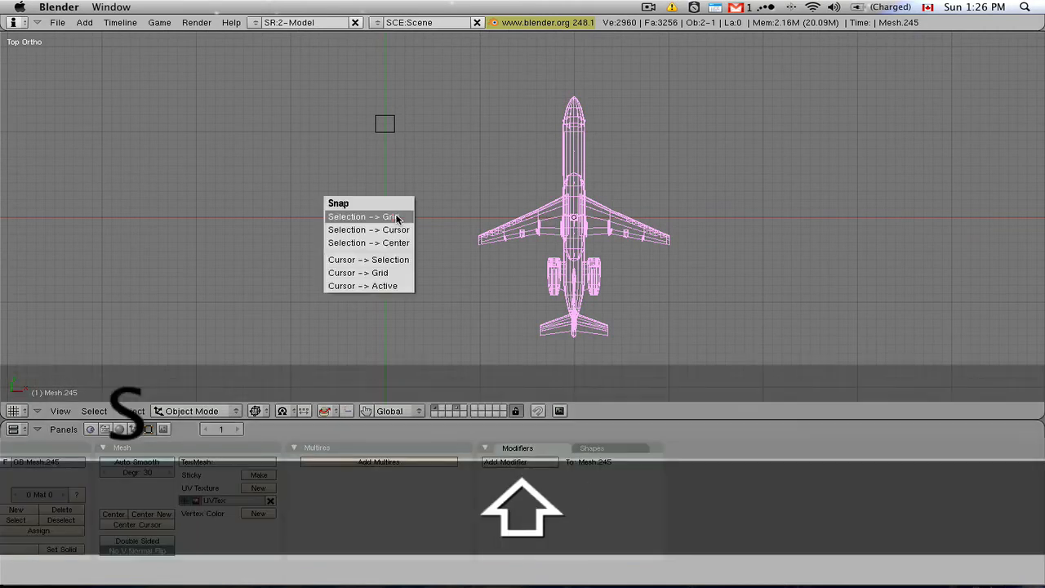
mouse_move(368, 229)
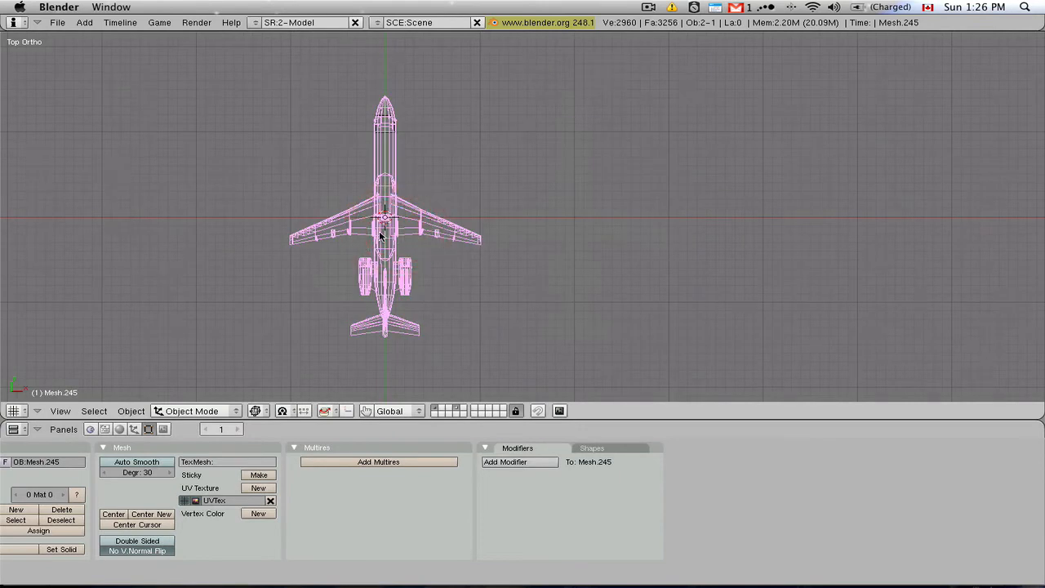
scroll(down, 3)
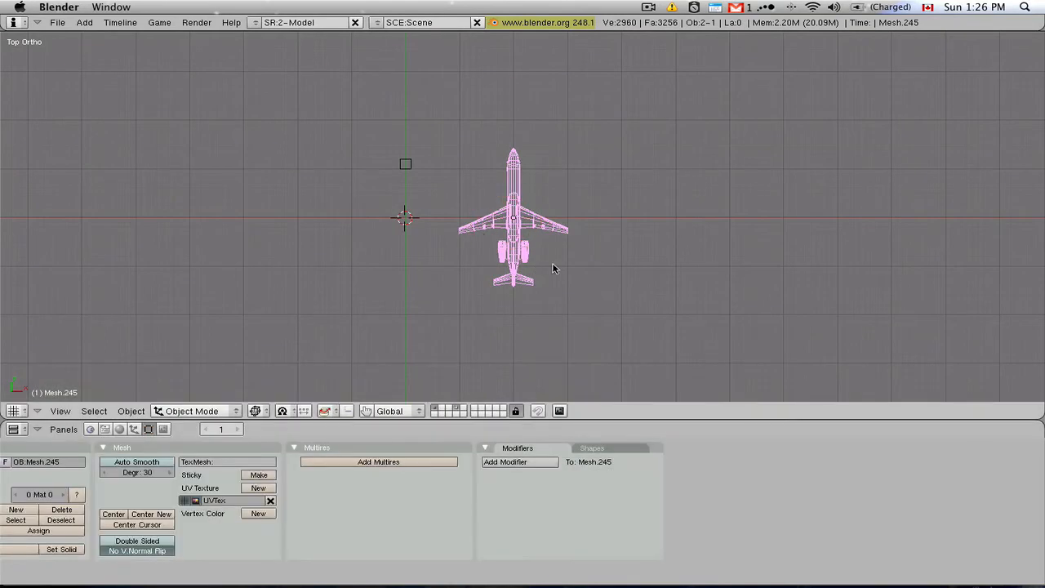
mouse_move(547, 136)
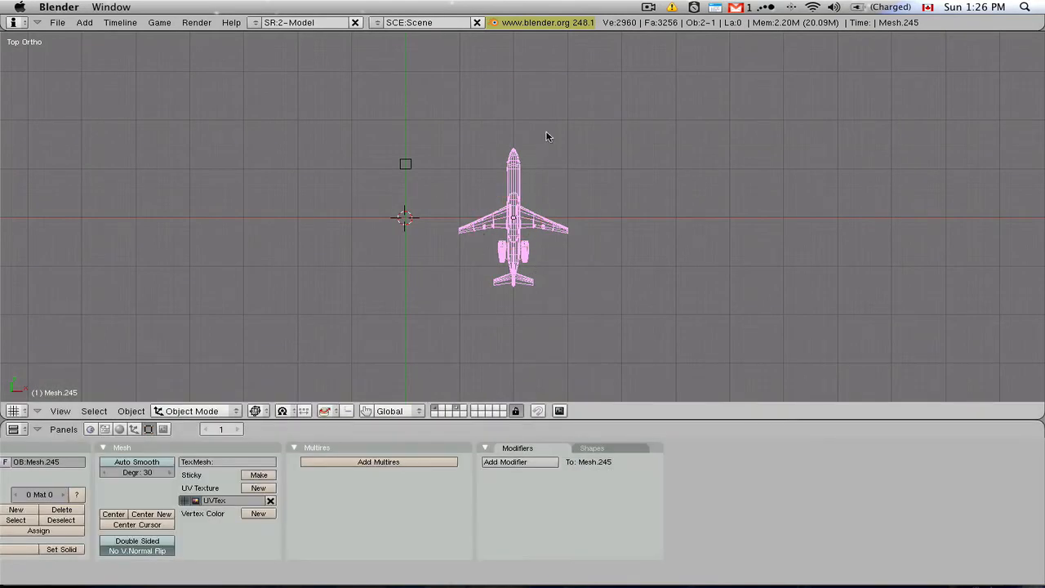
mouse_move(516, 249)
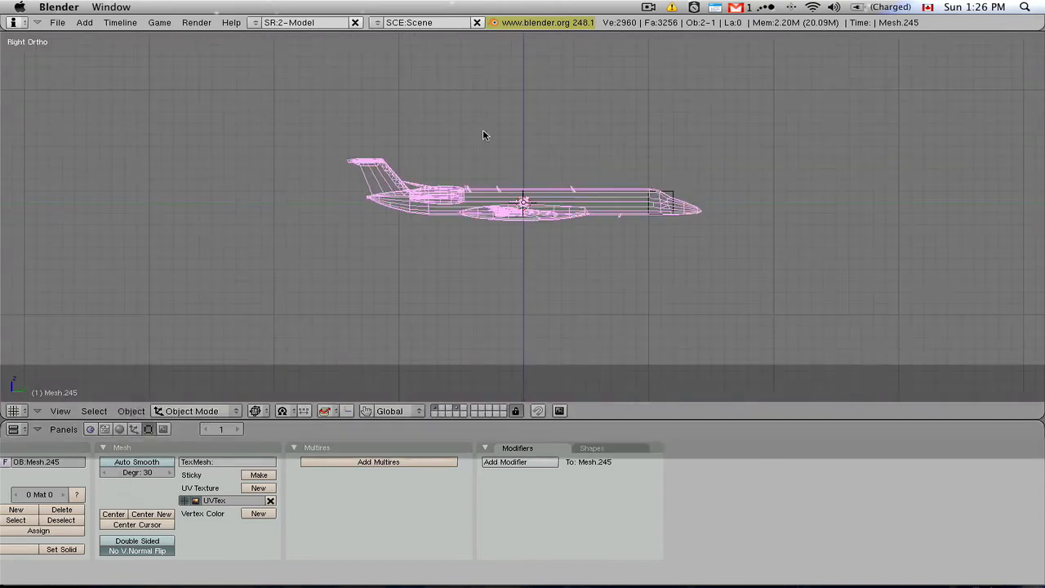
- Check the offset jet from the top and right side views
key(7)
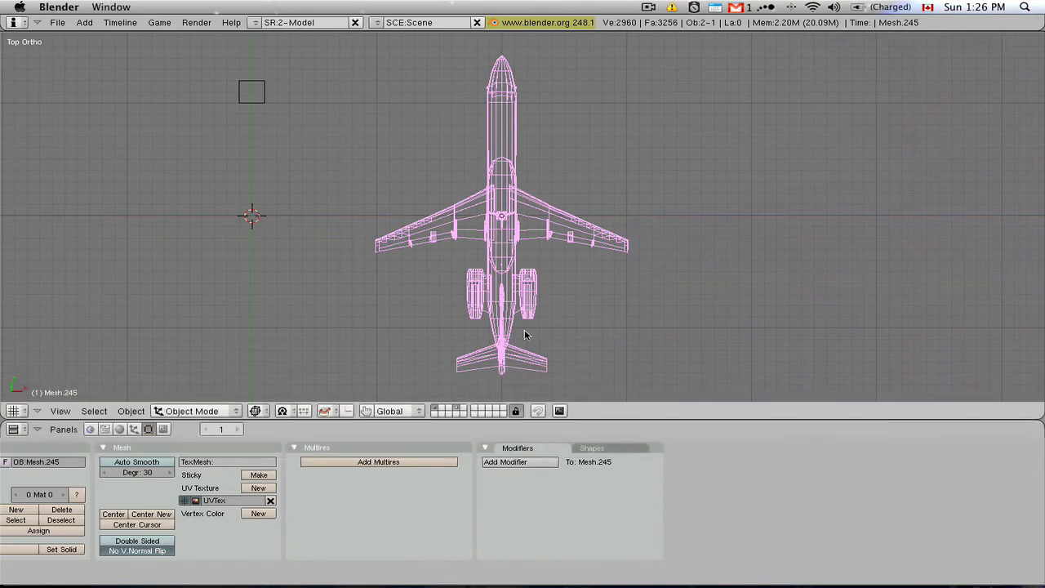
mouse_move(455, 311)
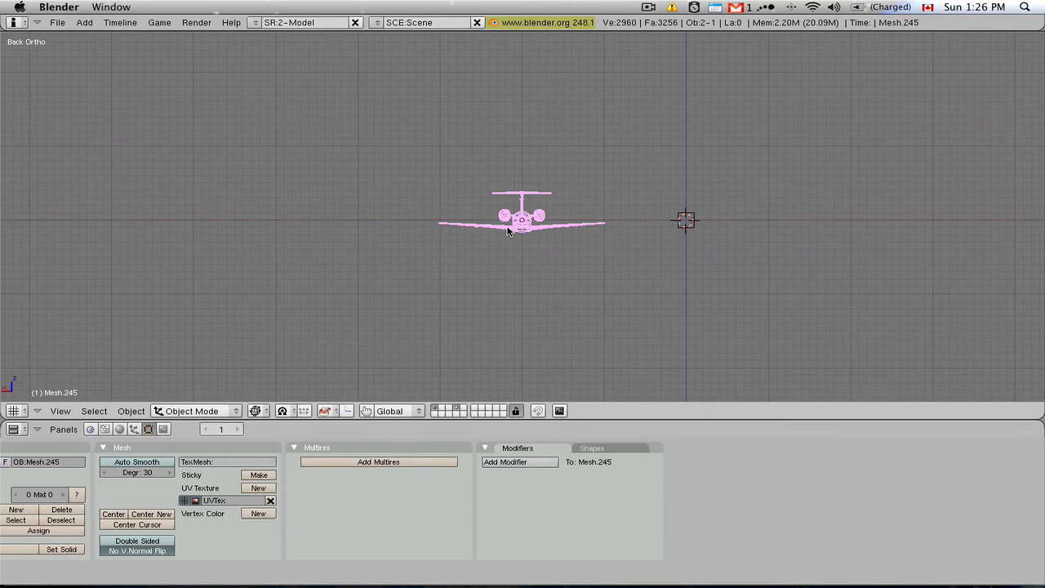
mouse_move(615, 225)
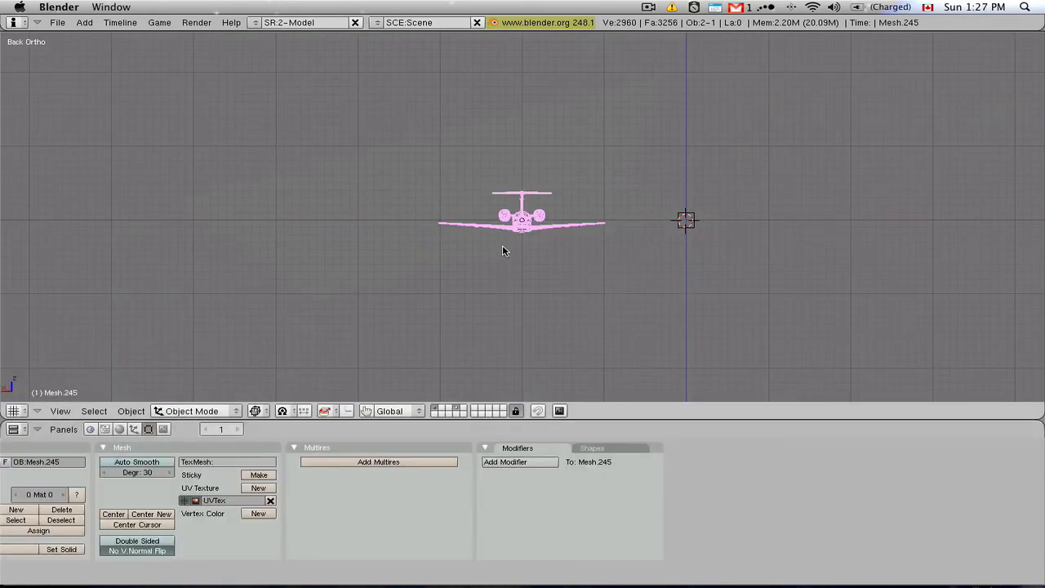
key(g)
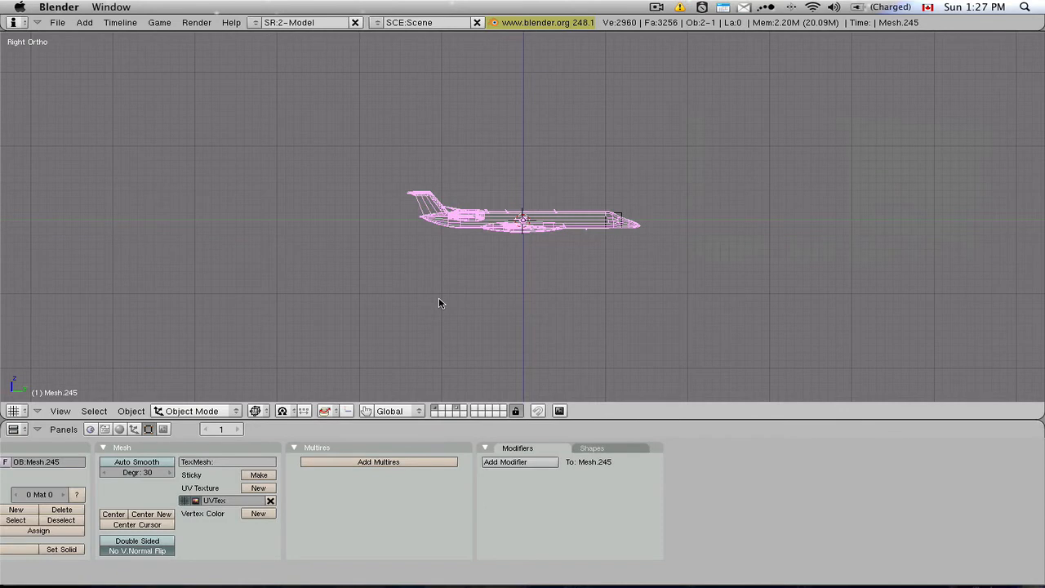
mouse_move(669, 279)
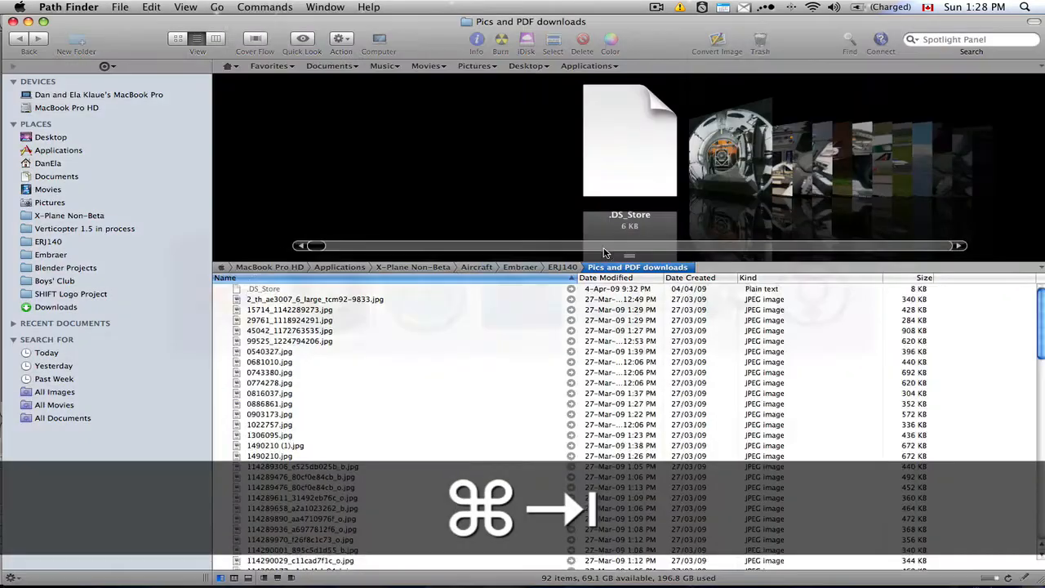
- Open SpecSheet_ERJ140.pdf in Adobe Photoshop CS4 through Path Finder's Open With menu
scroll(down, 3)
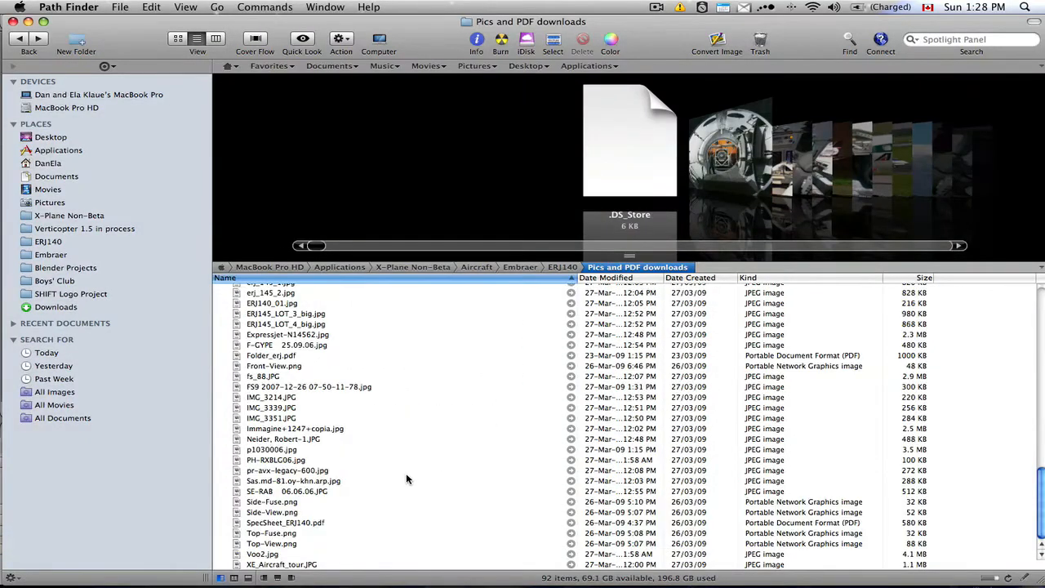
click(285, 523)
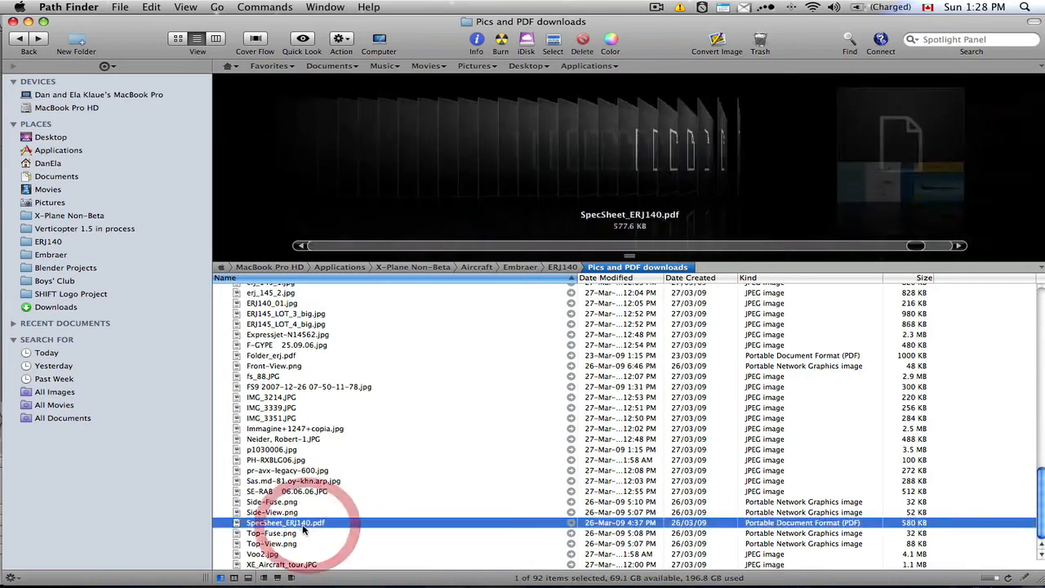
right_click(285, 523)
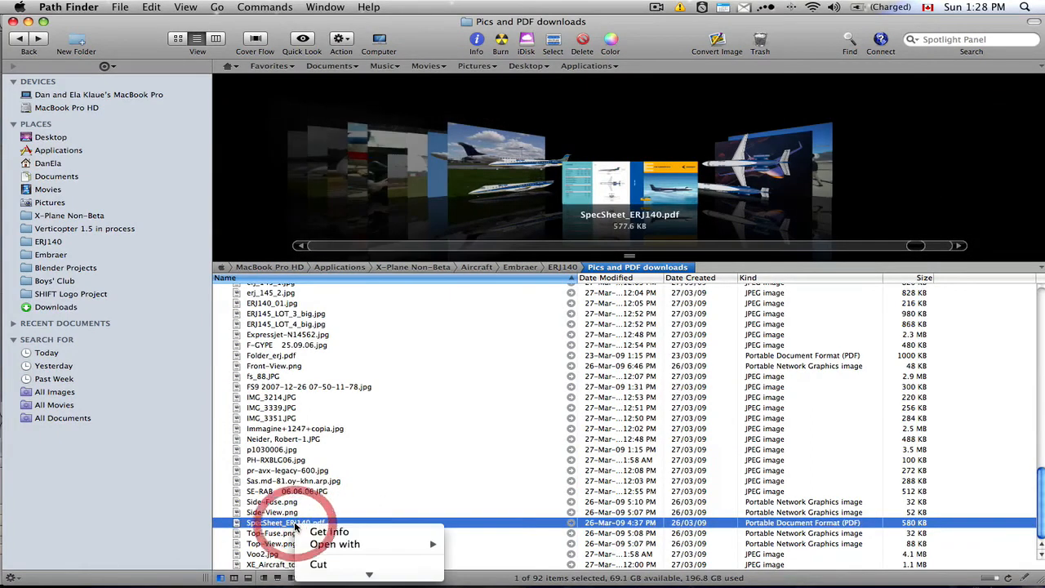
click(335, 544)
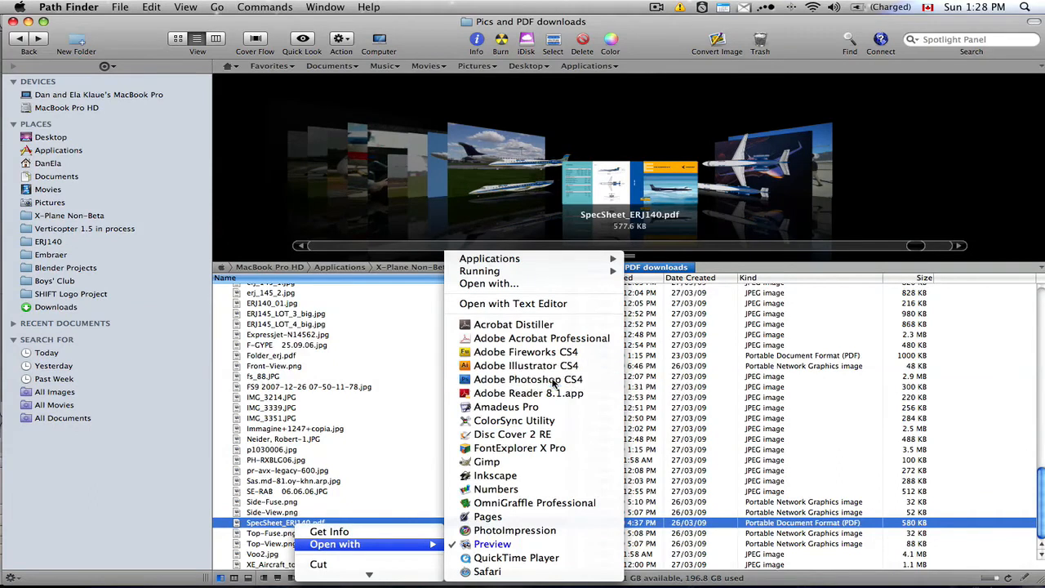
click(527, 379)
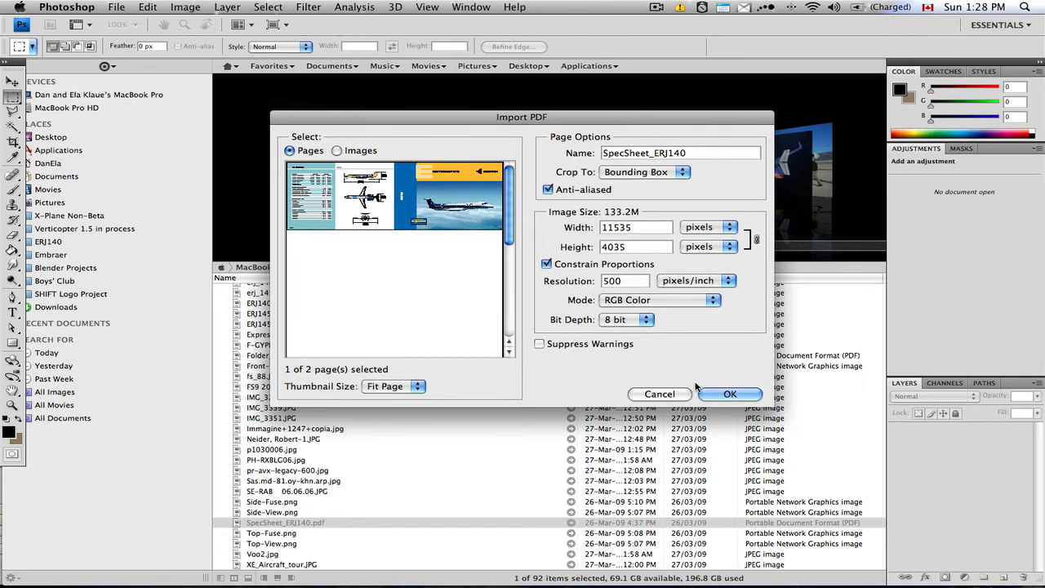
- Import the PDF page and crop it to the three aircraft views
click(658, 394)
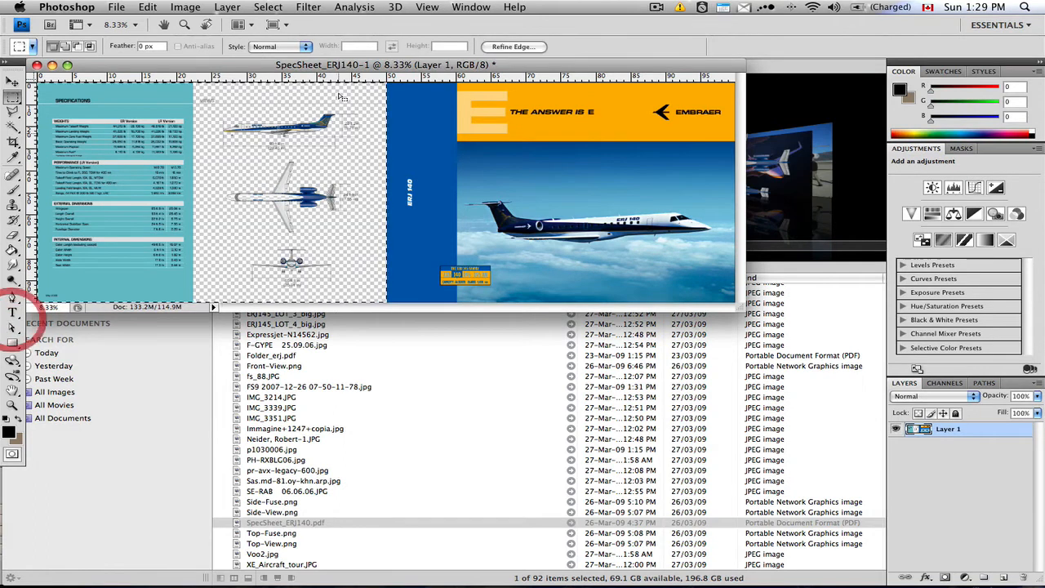
click(186, 7)
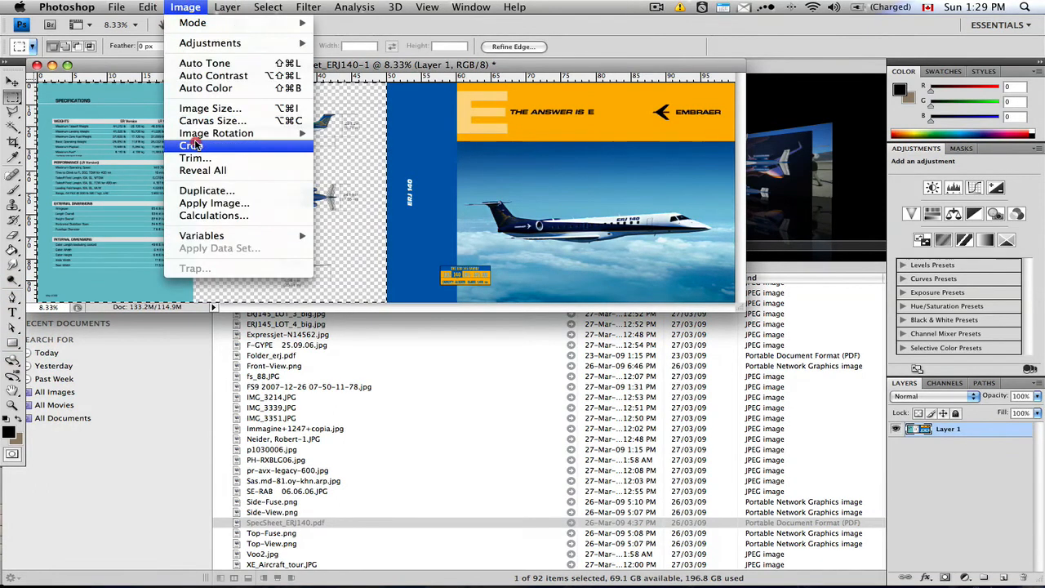
click(193, 145)
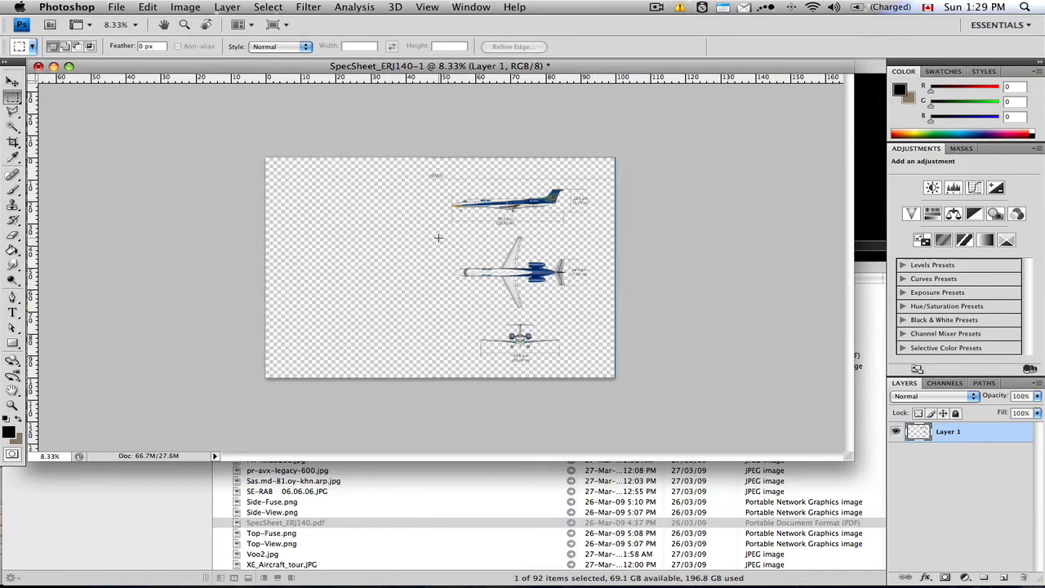
mouse_move(451, 262)
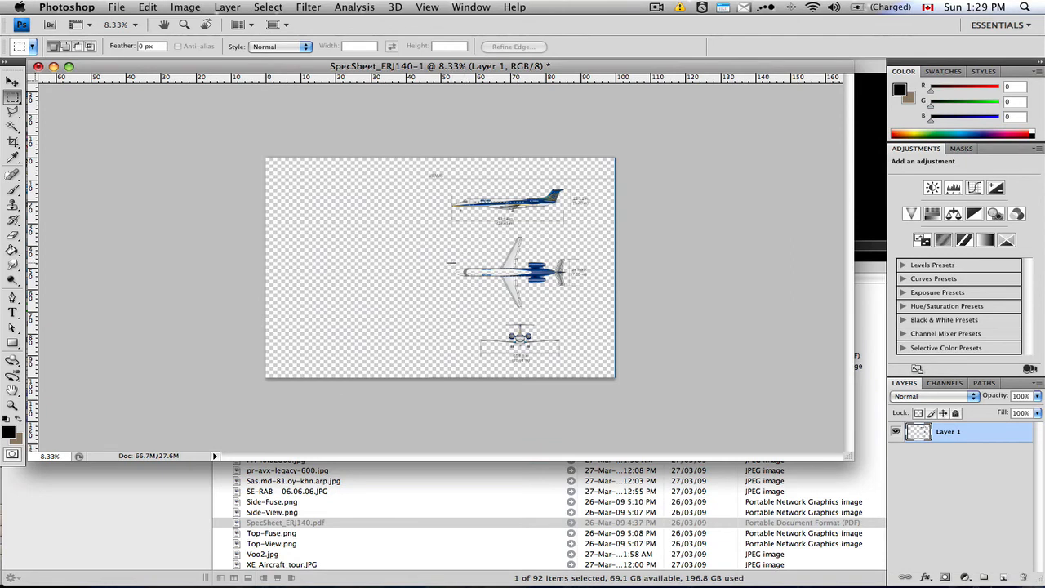
- Check the jet's top view in Blender, then return to Photoshop
key(cmd+tab)
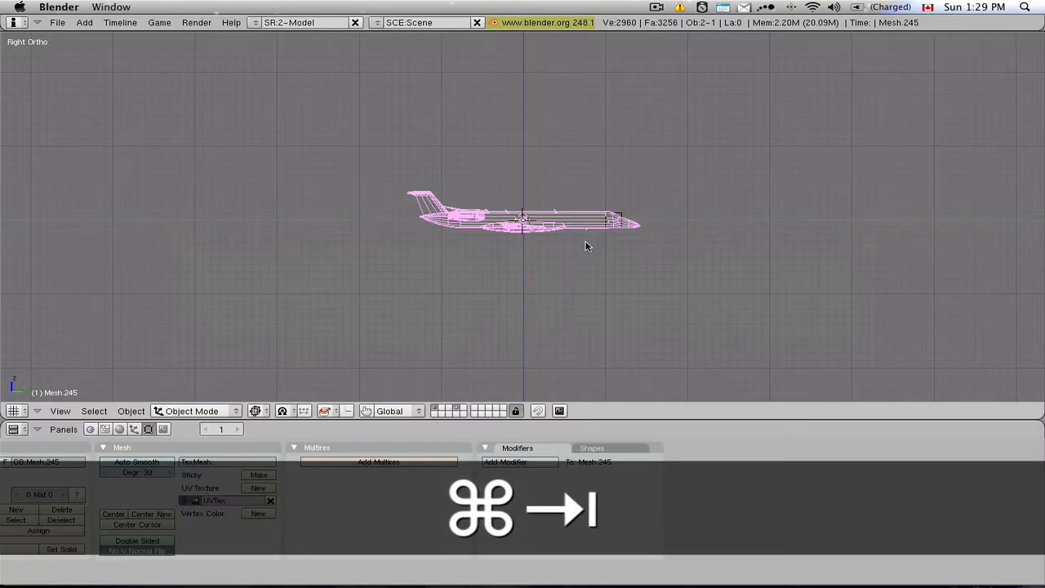
key(7)
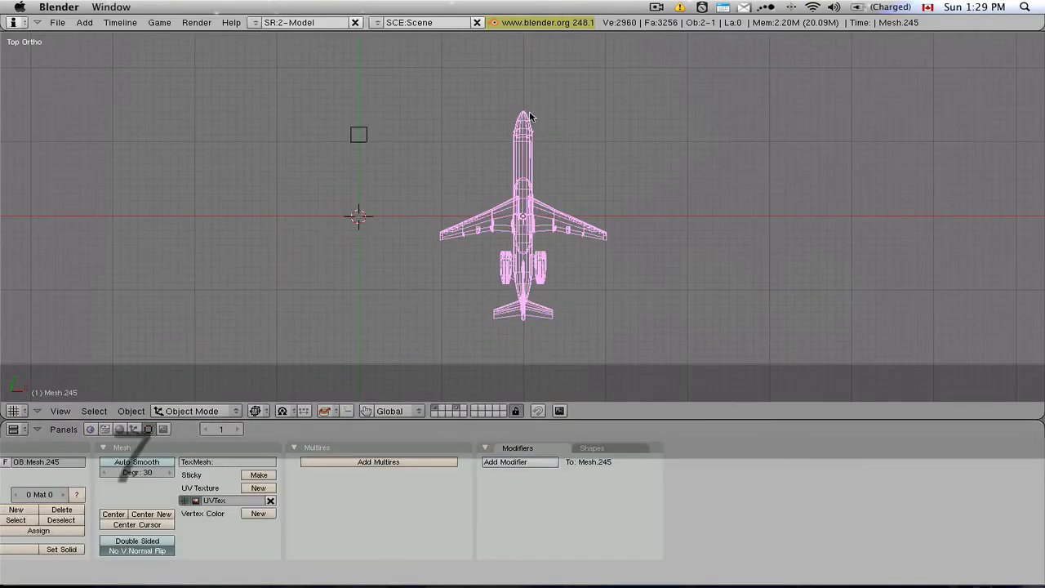
key(cmd+tab)
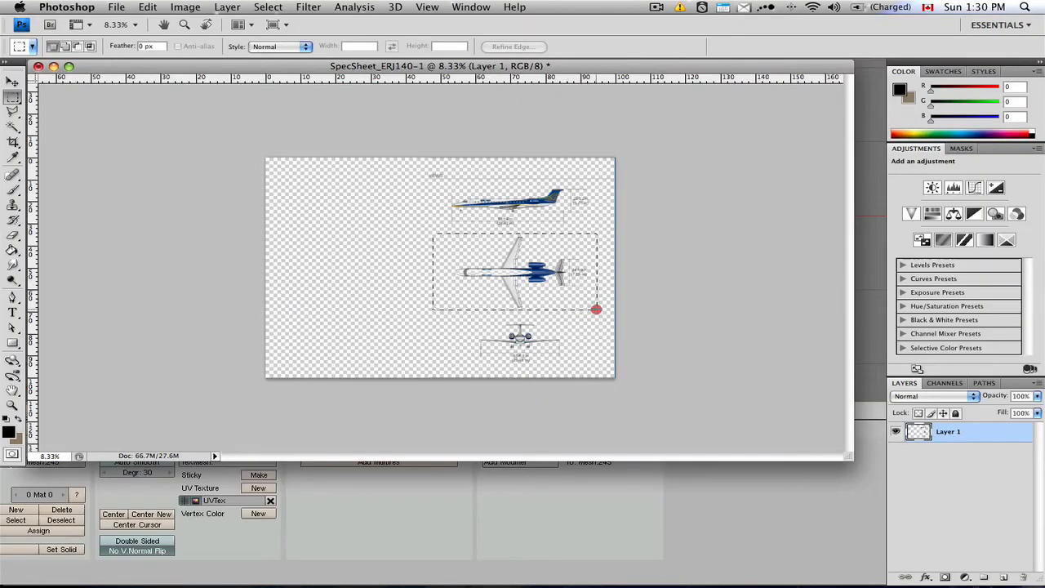
- Free-transform the top-view drawing, rotate it 90 degrees, and commit
key(cmd+t)
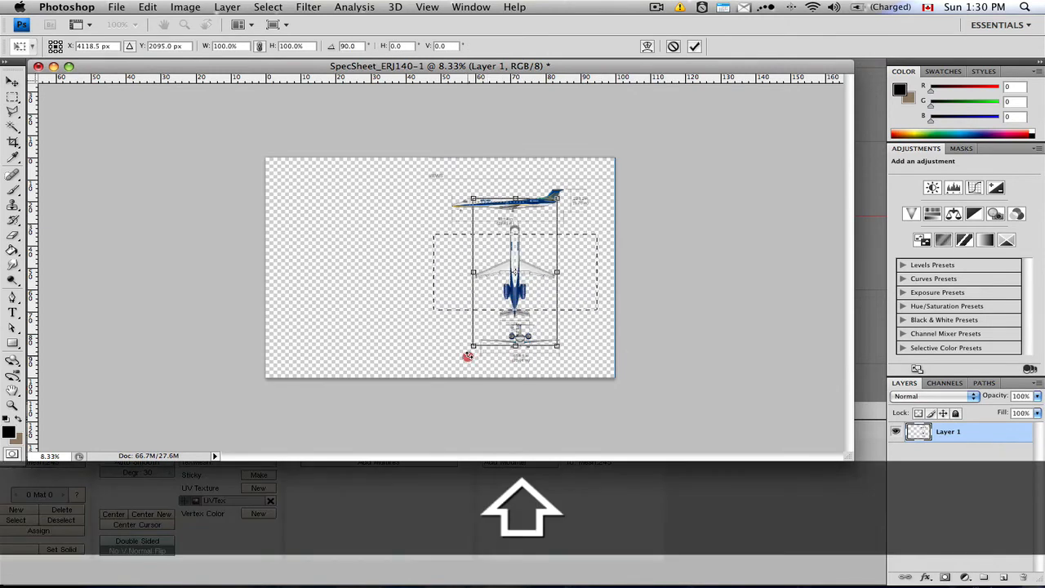
click(694, 47)
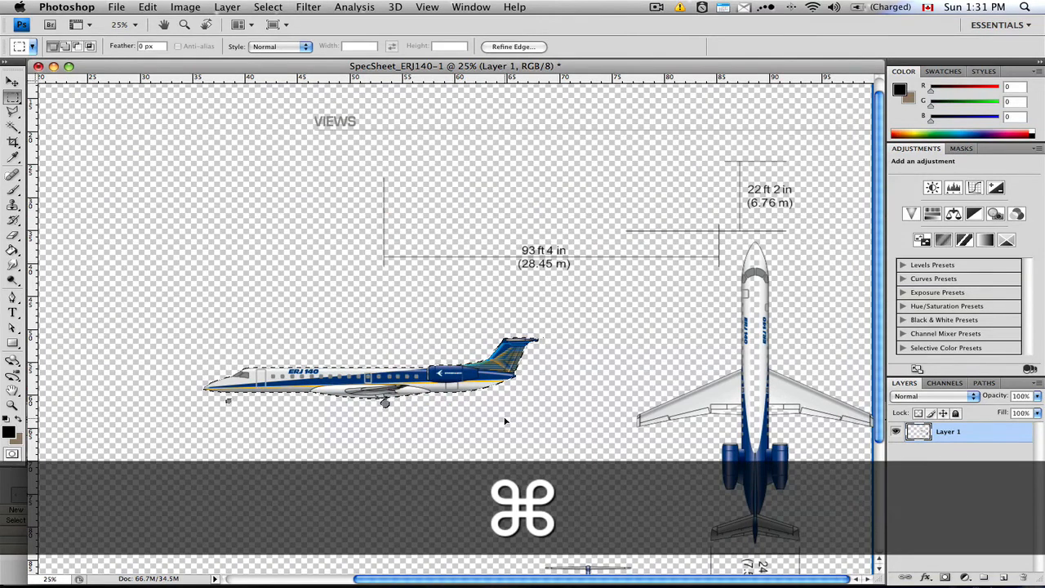
- Flip the side-view drawing horizontally, then scroll to check the layout
key(cmd+t)
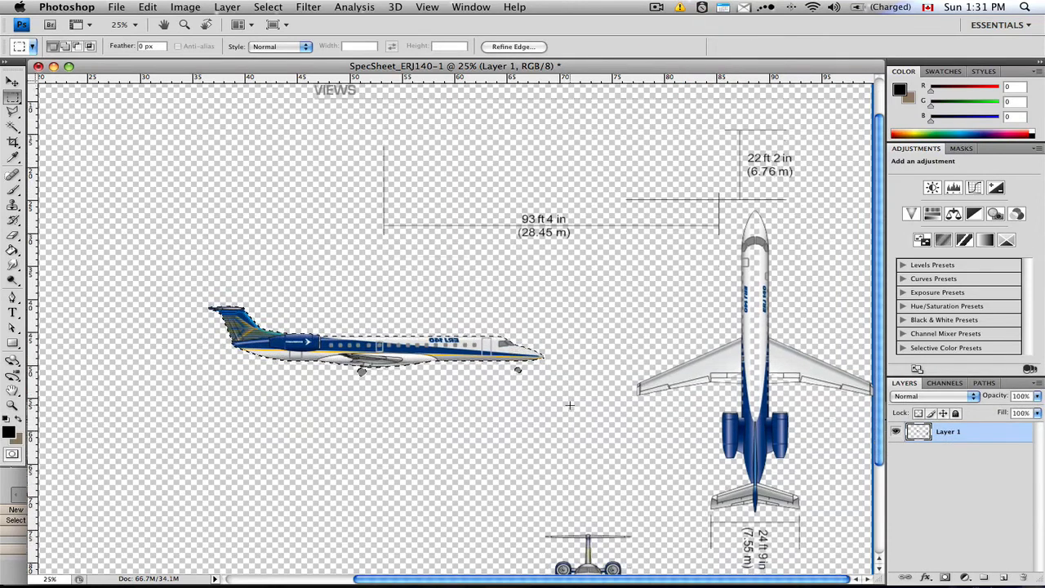
scroll(down, 3)
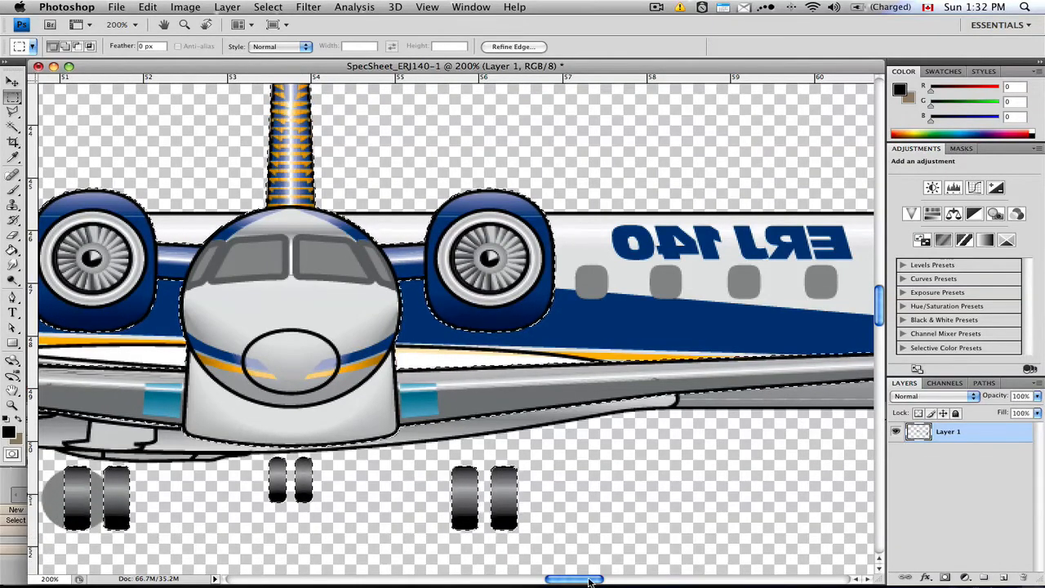
drag(588, 580, 563, 579)
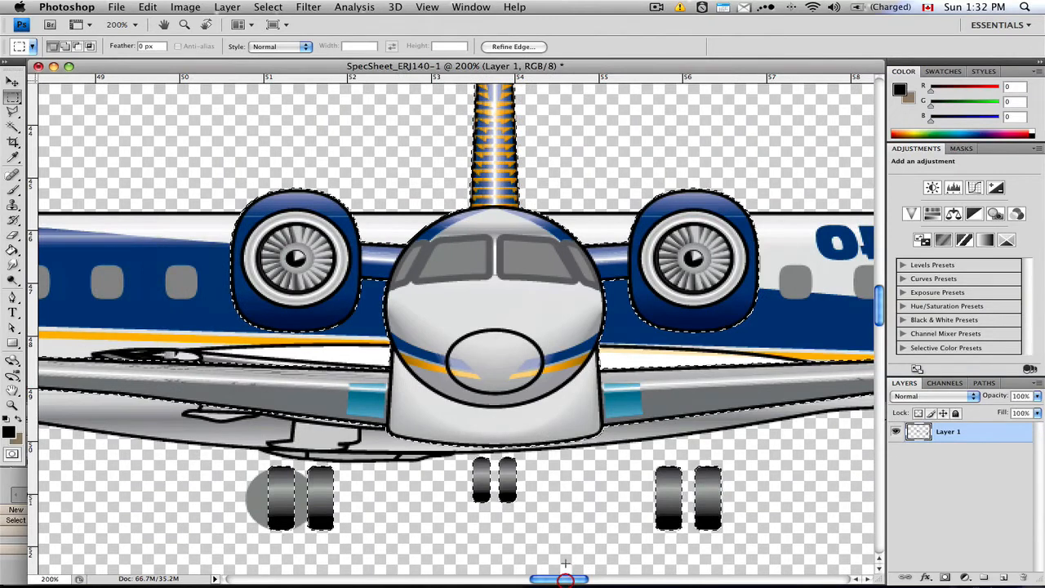
key(cmd+-)
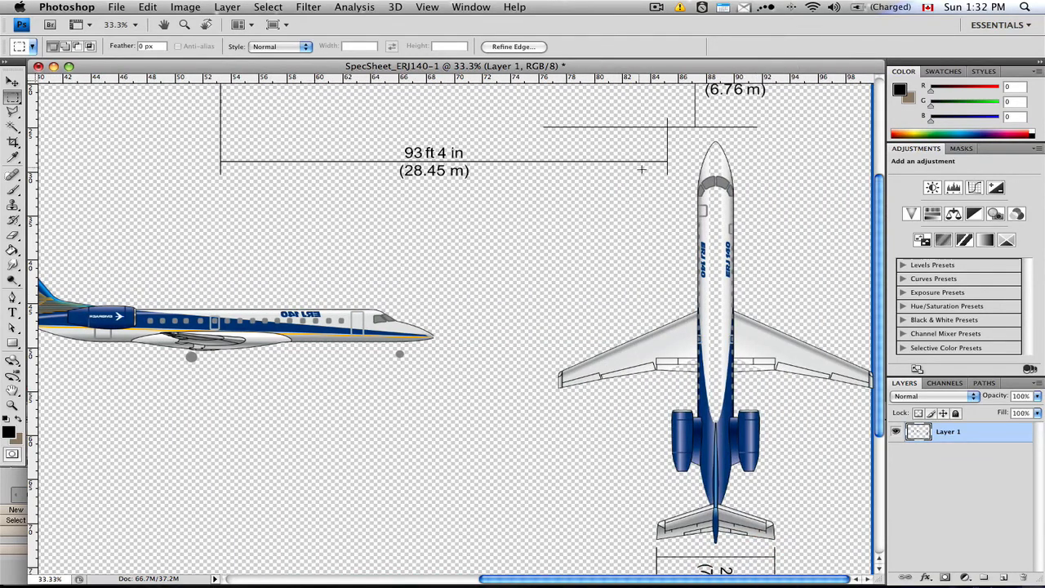
mouse_move(645, 189)
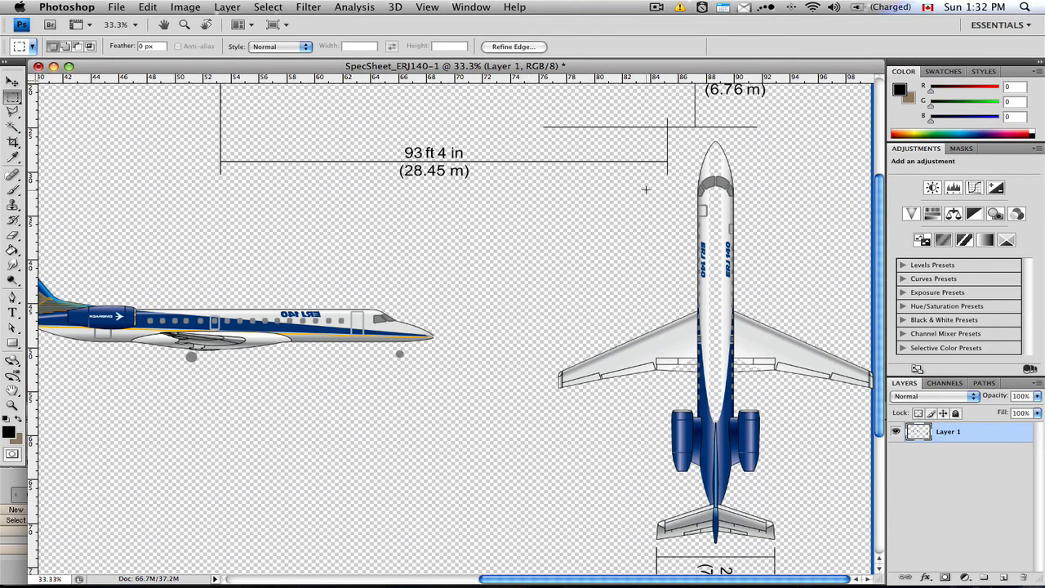
- Marquee-select the dimension lines and text above the jet views and delete them
scroll(down, 3)
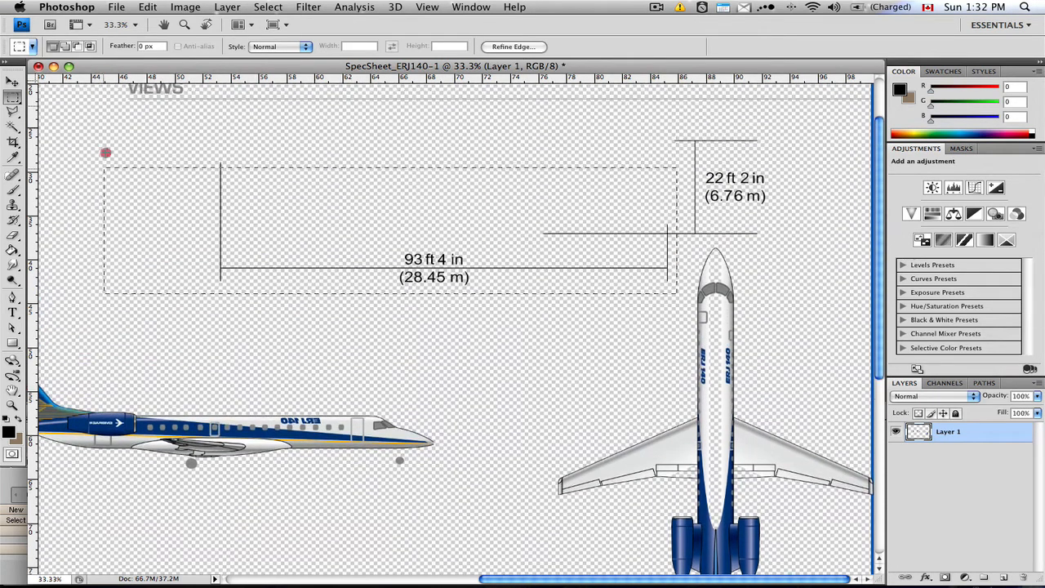
scroll(down, 3)
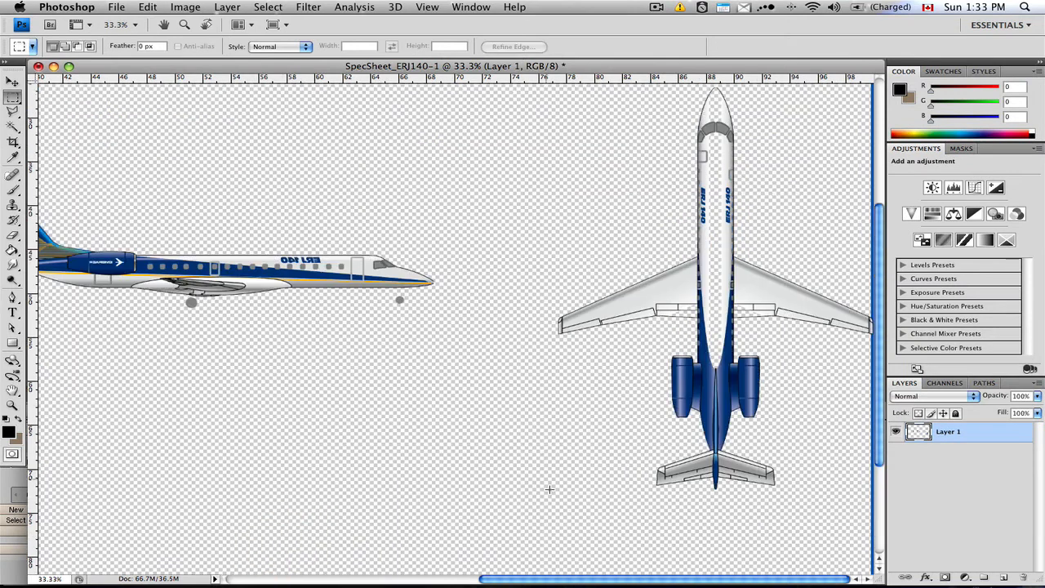
drag(531, 88, 875, 543)
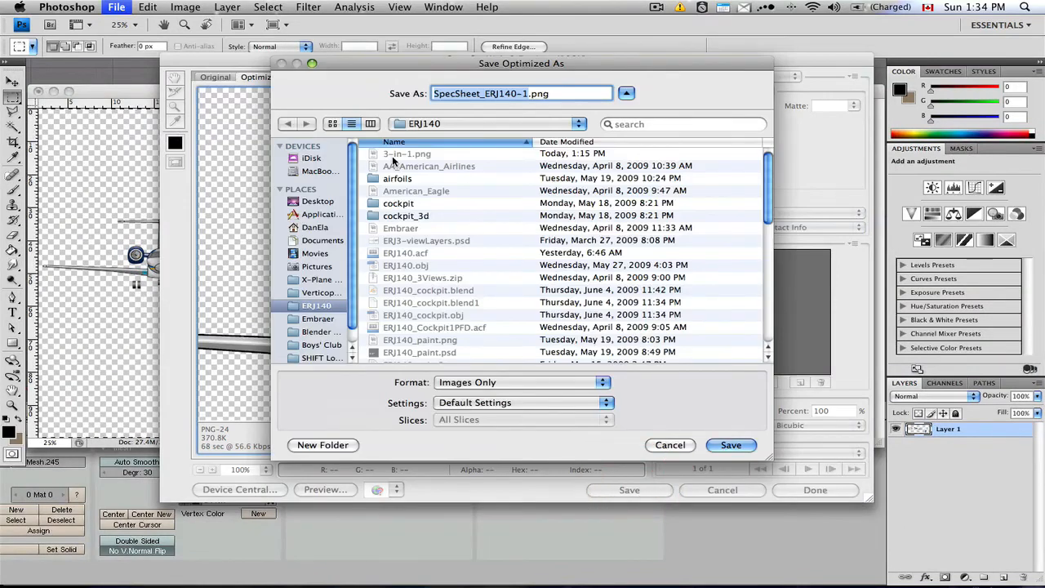
- Reuse the existing 3-in-1.png file name for the PNG export
click(407, 153)
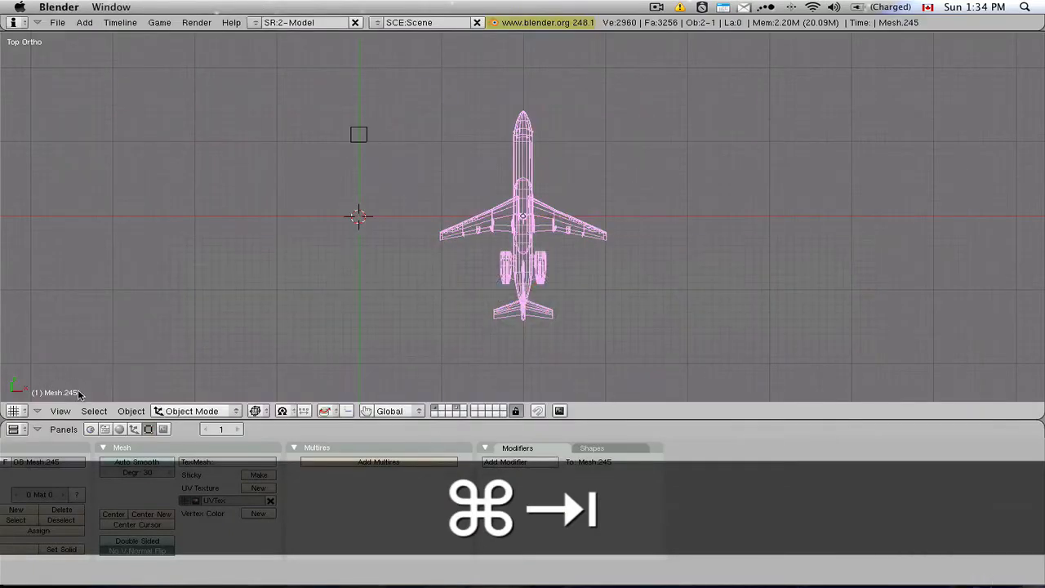
- Enable the viewport background image and pick 3-in-1.png as its file
click(61, 410)
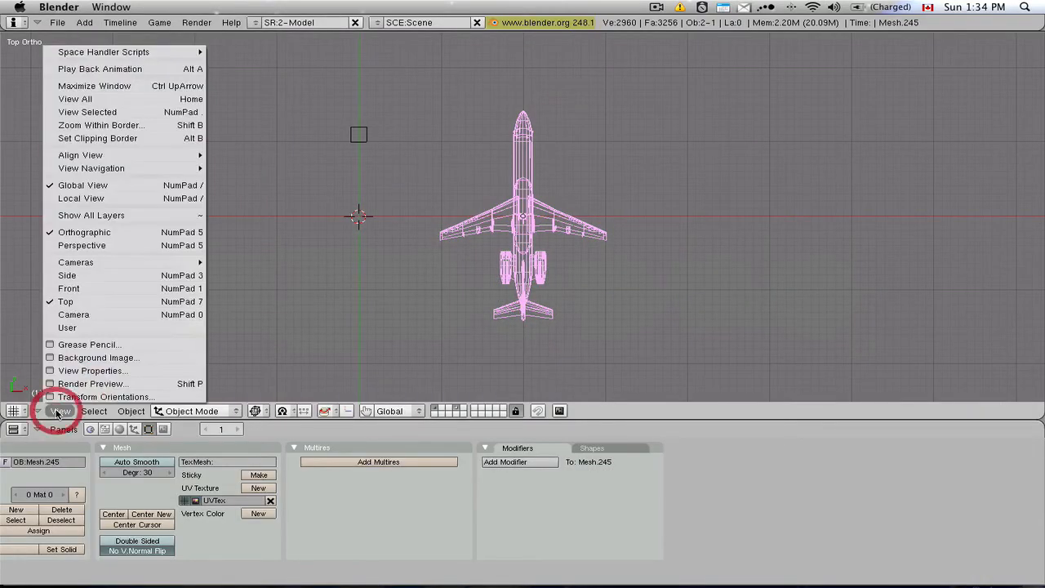
click(98, 358)
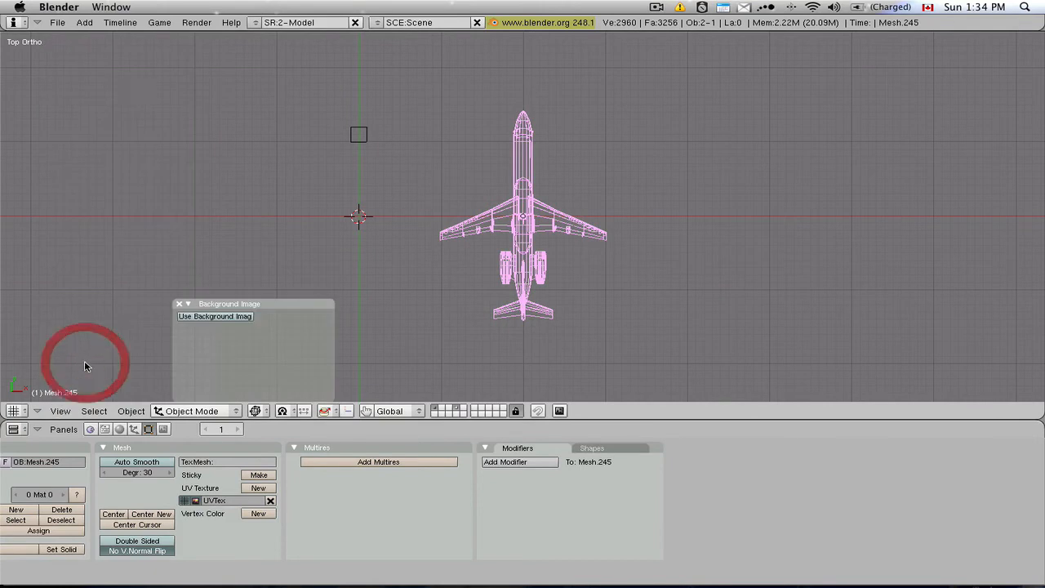
click(189, 316)
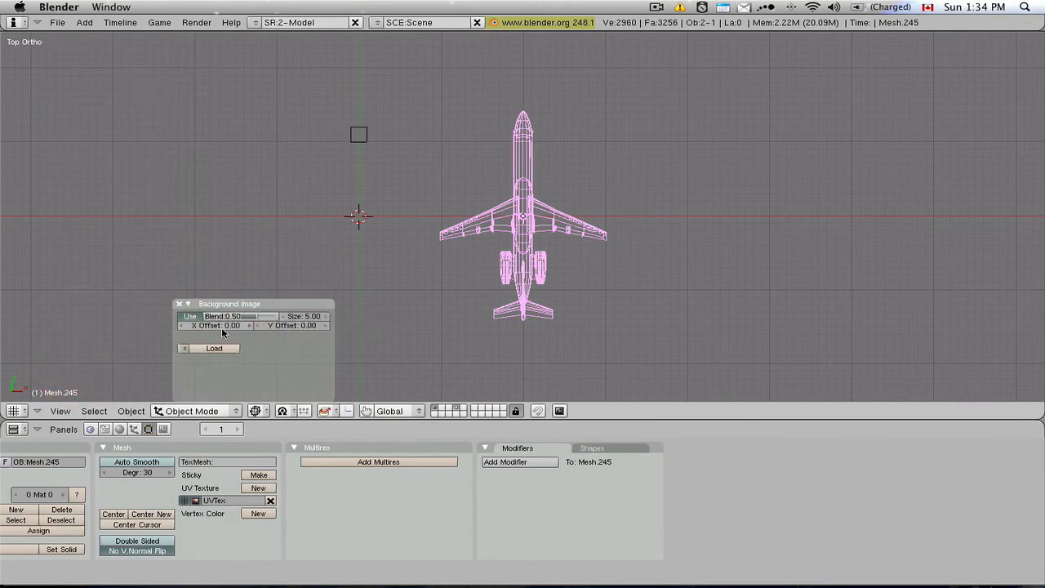
click(213, 348)
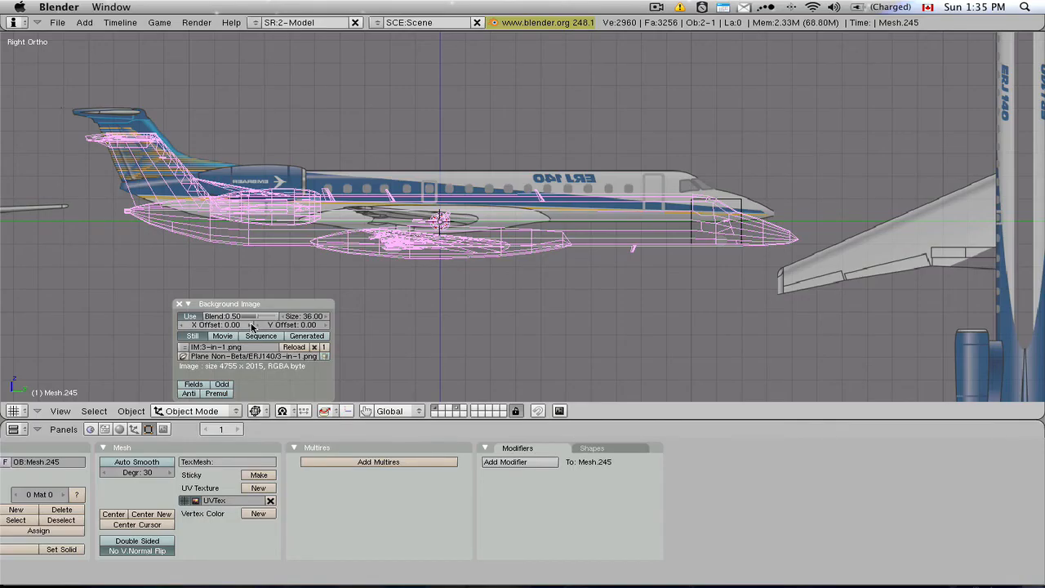
- Shift the background sideways and enlarge it slightly (size 36.52, offset X 0.73, Y −2.50)
drag(216, 324, 253, 324)
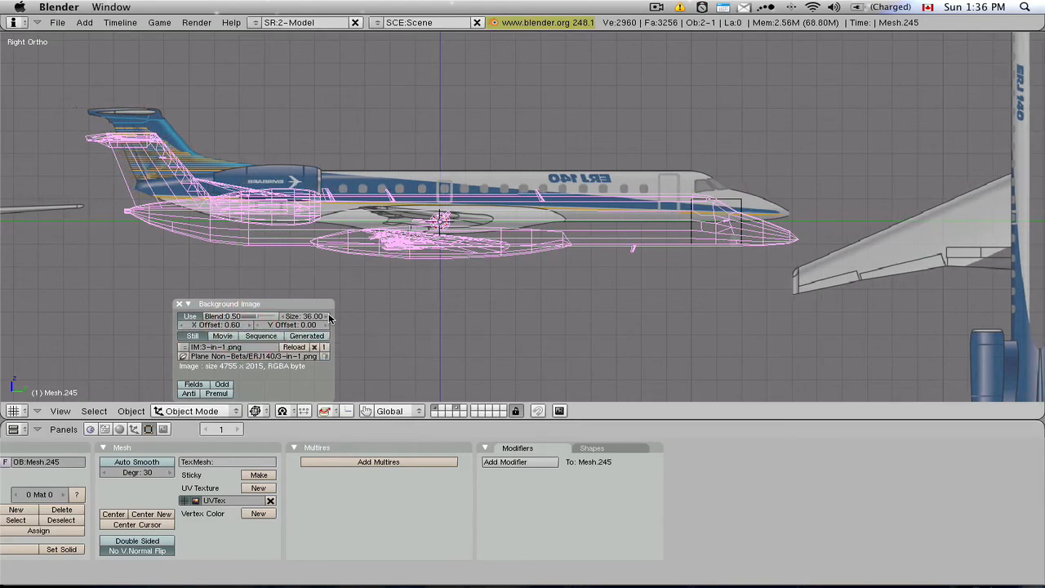
click(306, 316)
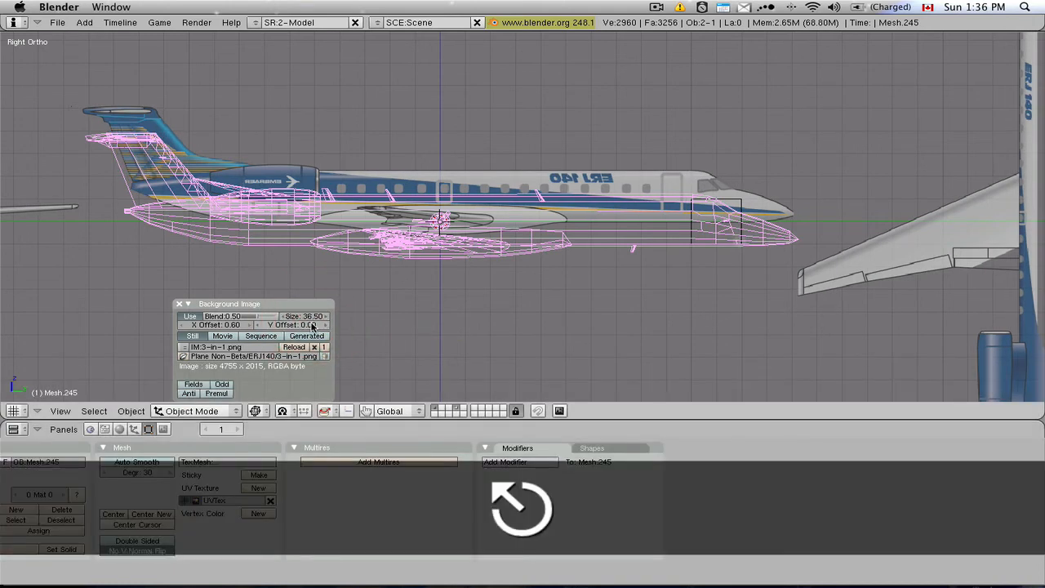
mouse_move(308, 319)
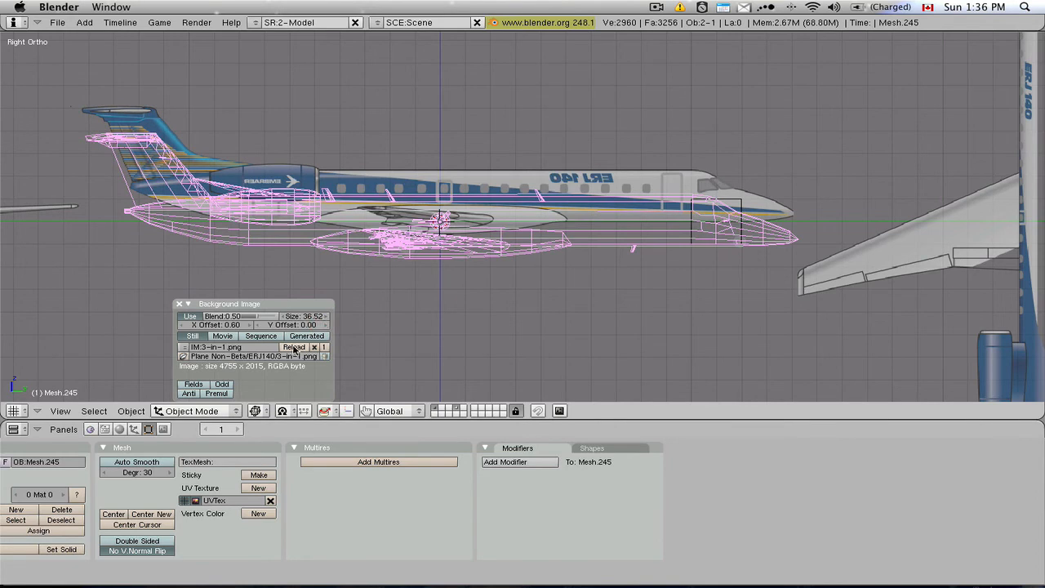
mouse_move(150, 213)
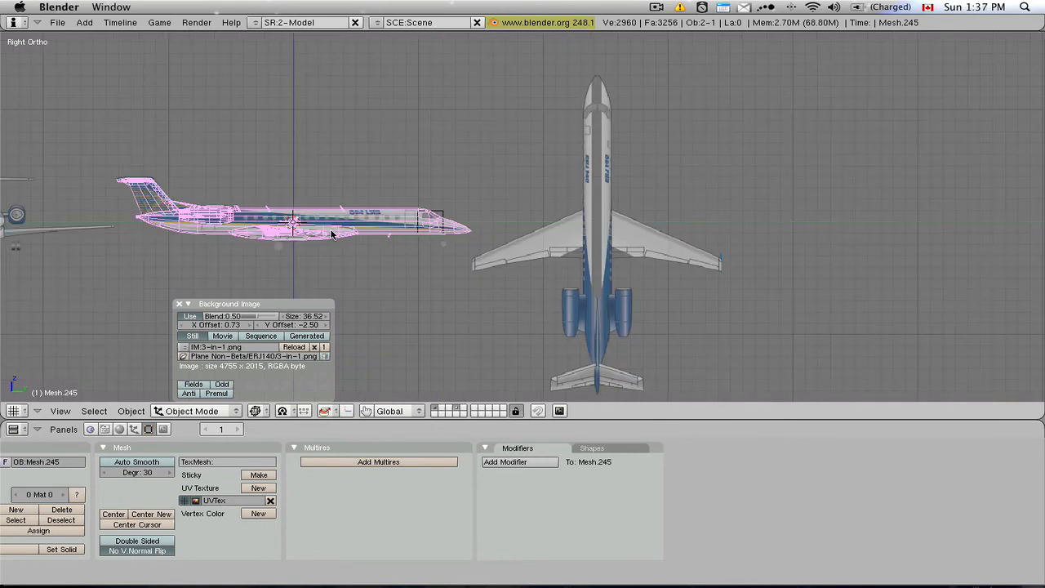
mouse_move(432, 76)
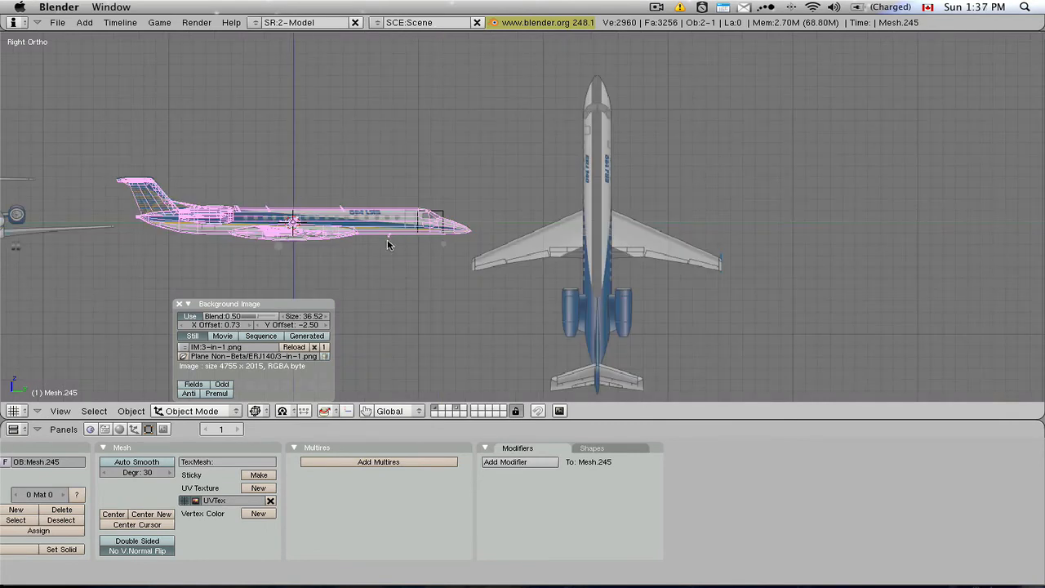
mouse_move(353, 229)
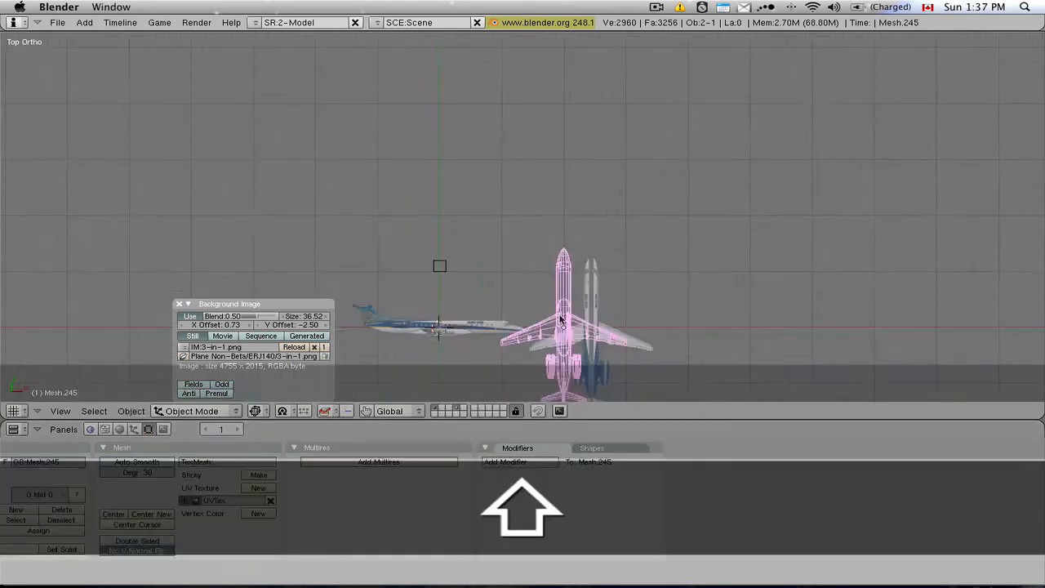
- Zoom in on the wings, then switch to back view and zoom toward the engines
drag(571, 319, 441, 196)
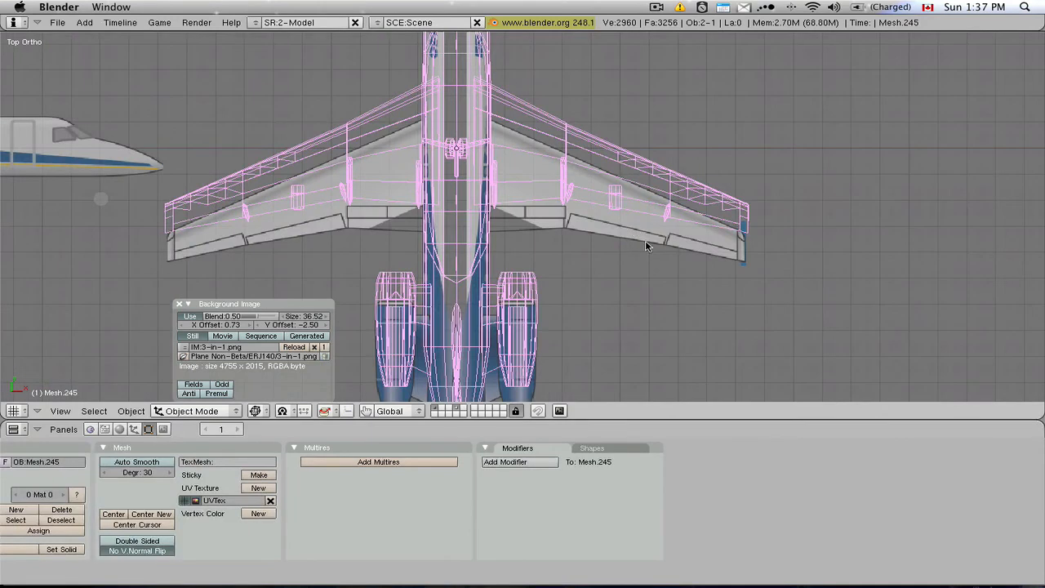
mouse_move(179, 237)
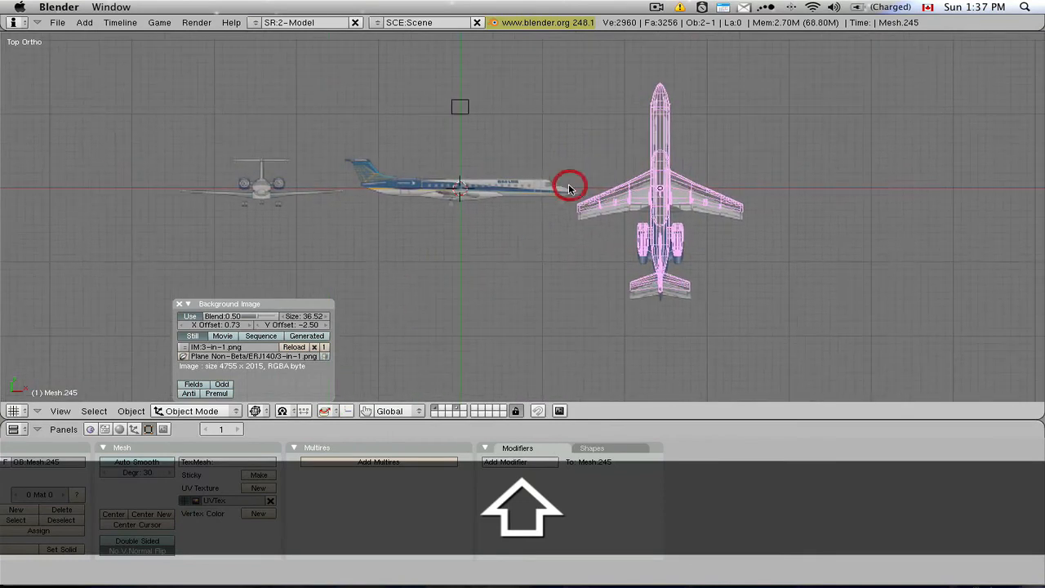
key(KP_1)
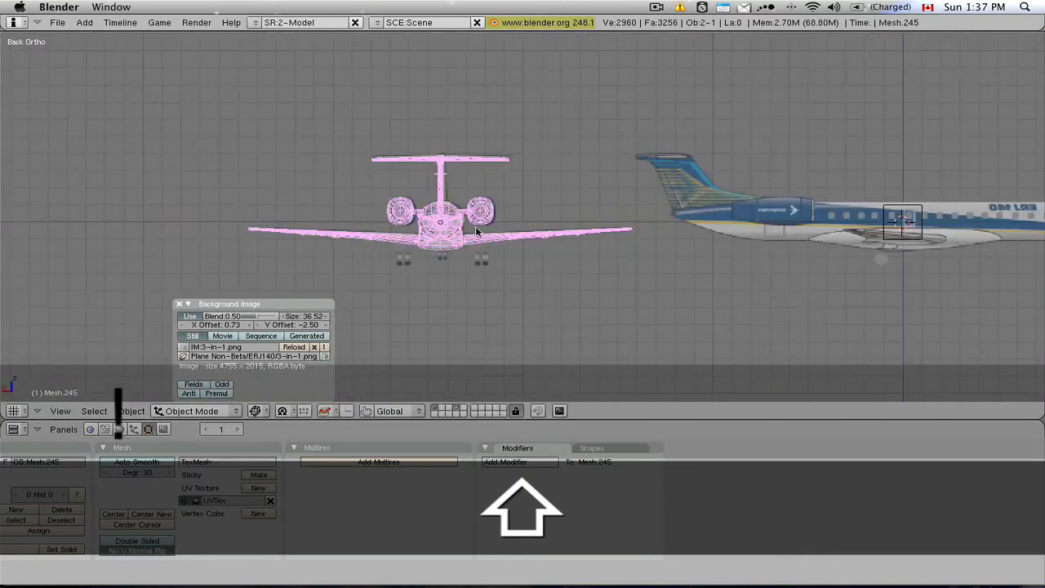
scroll(up, 3)
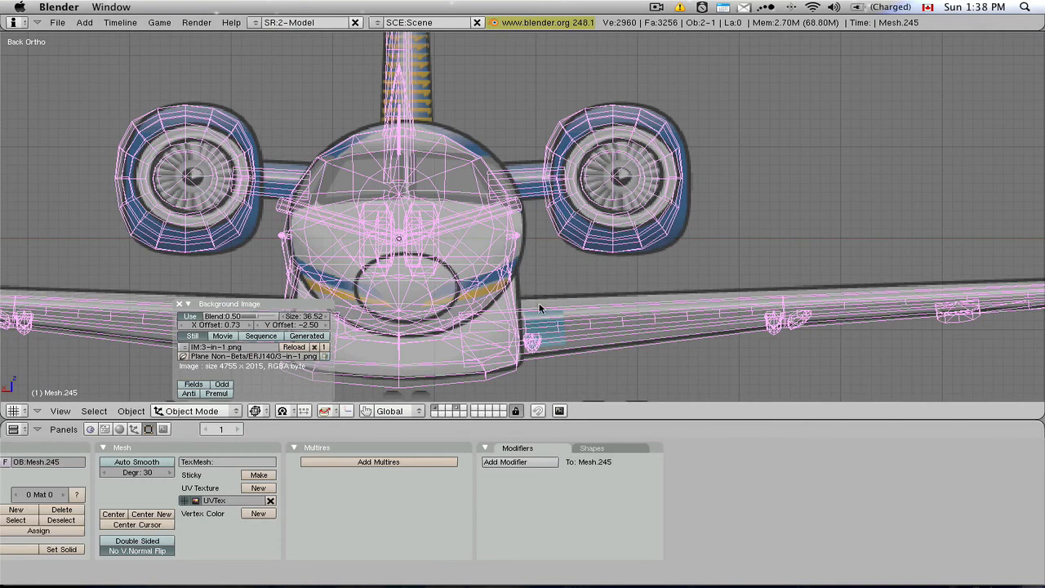
mouse_move(514, 245)
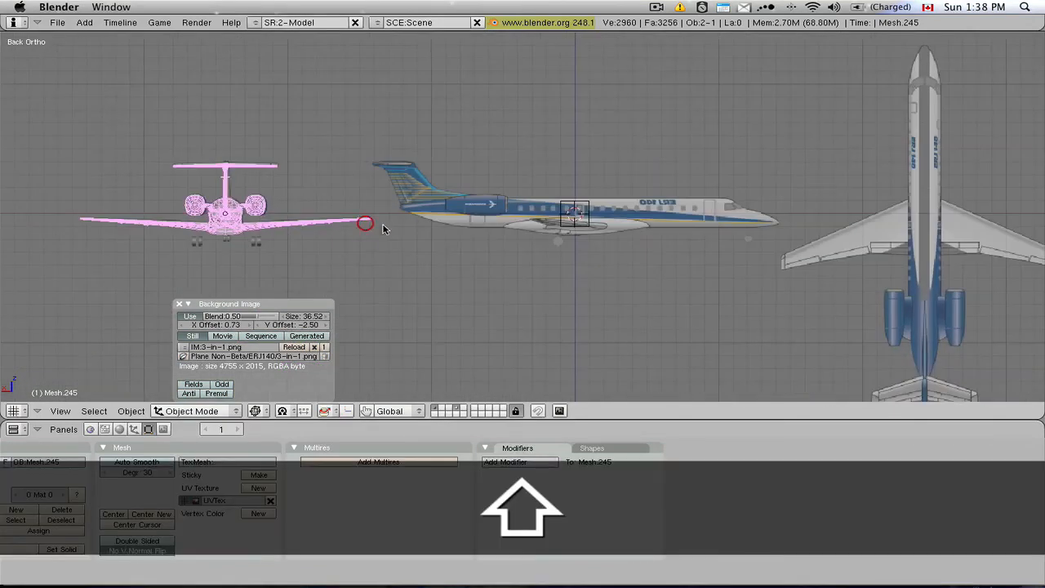
- Switch to another application window with Cmd+Tab
key(cmd+tab)
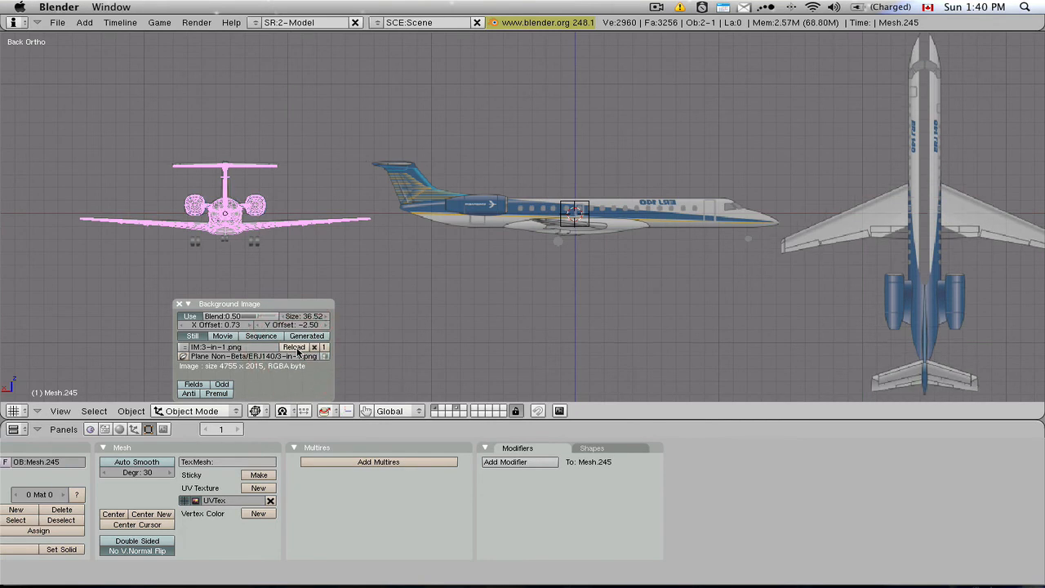
mouse_move(274, 181)
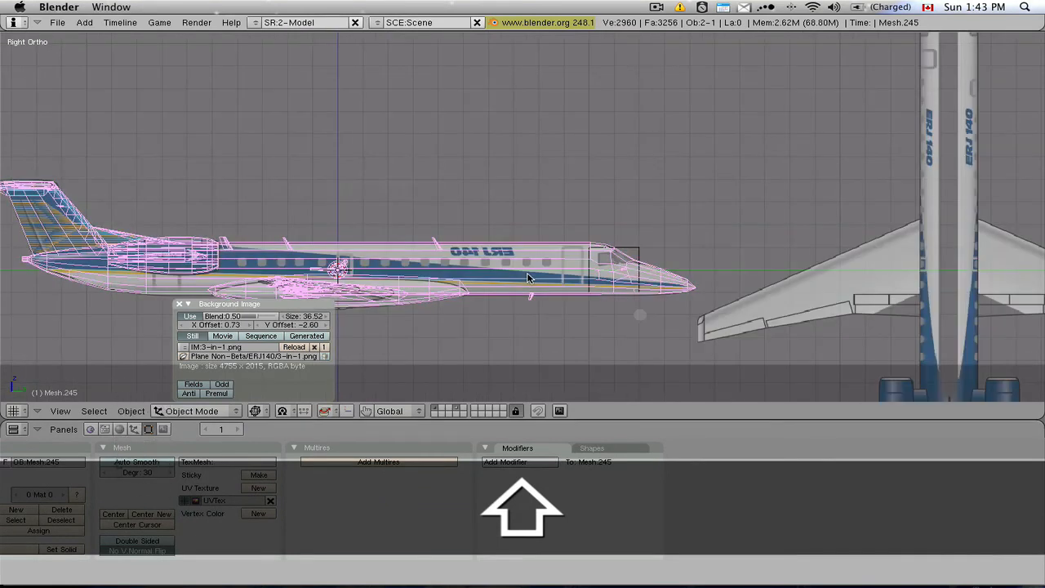
- Switch to top view to see the wireframe over the top-view drawing
key(7)
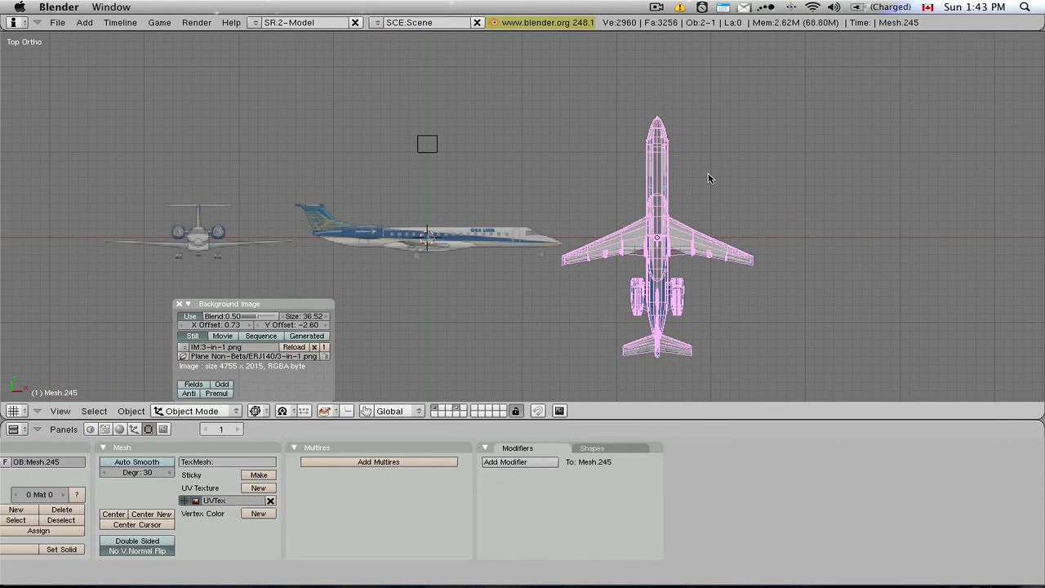
mouse_move(670, 151)
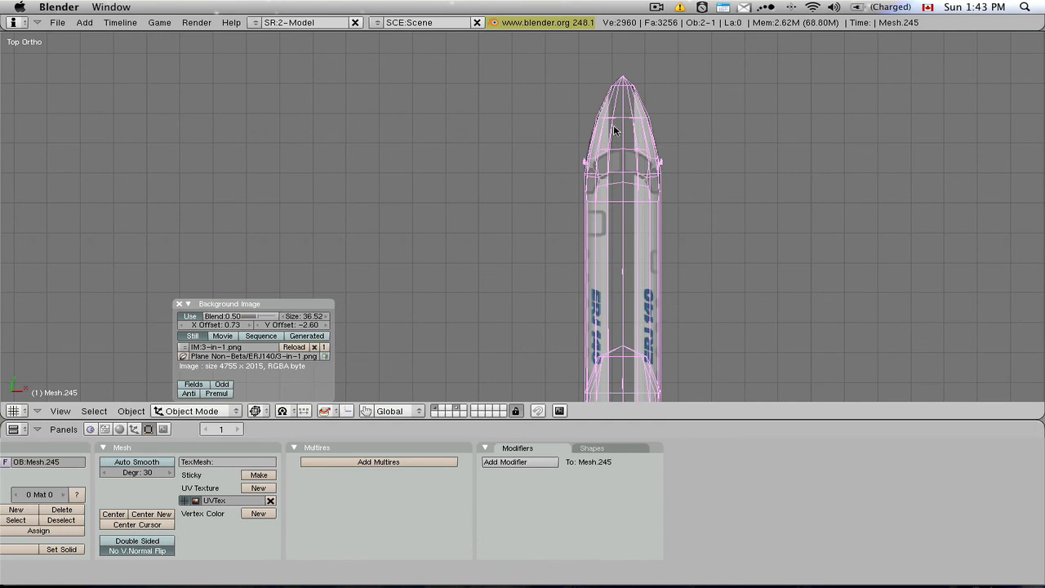
mouse_move(688, 202)
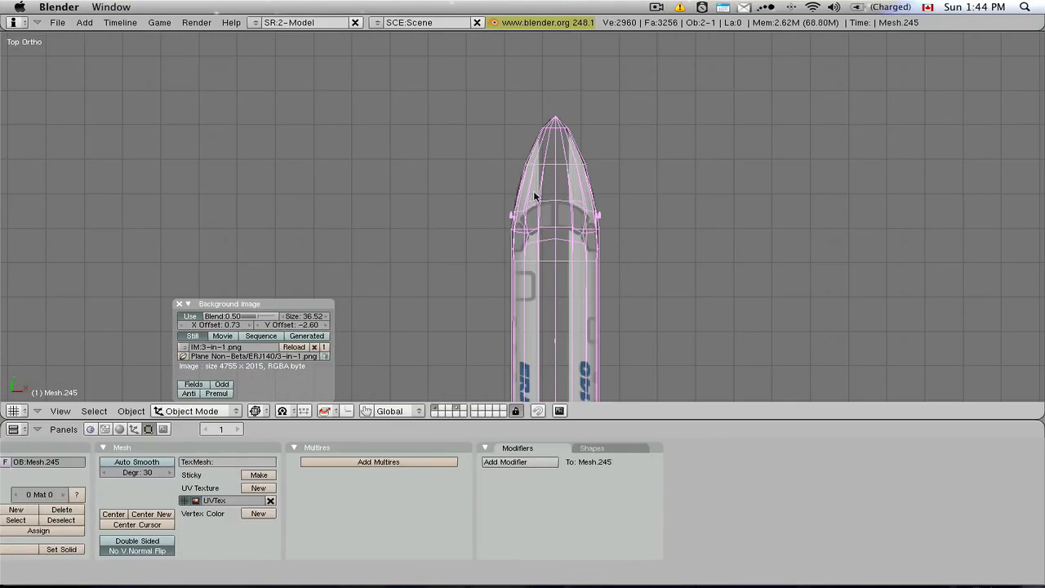
mouse_move(568, 179)
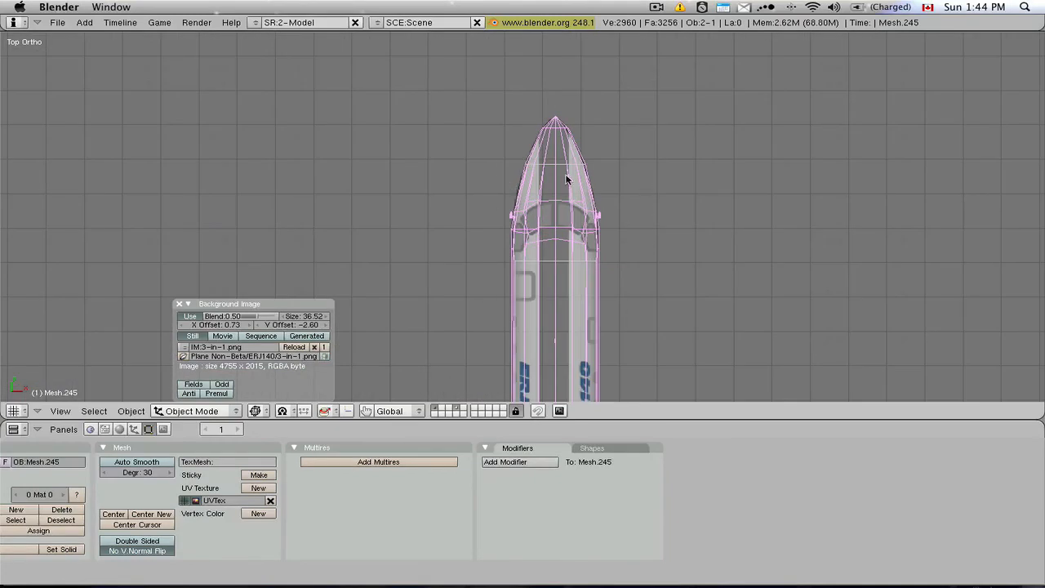
mouse_move(552, 177)
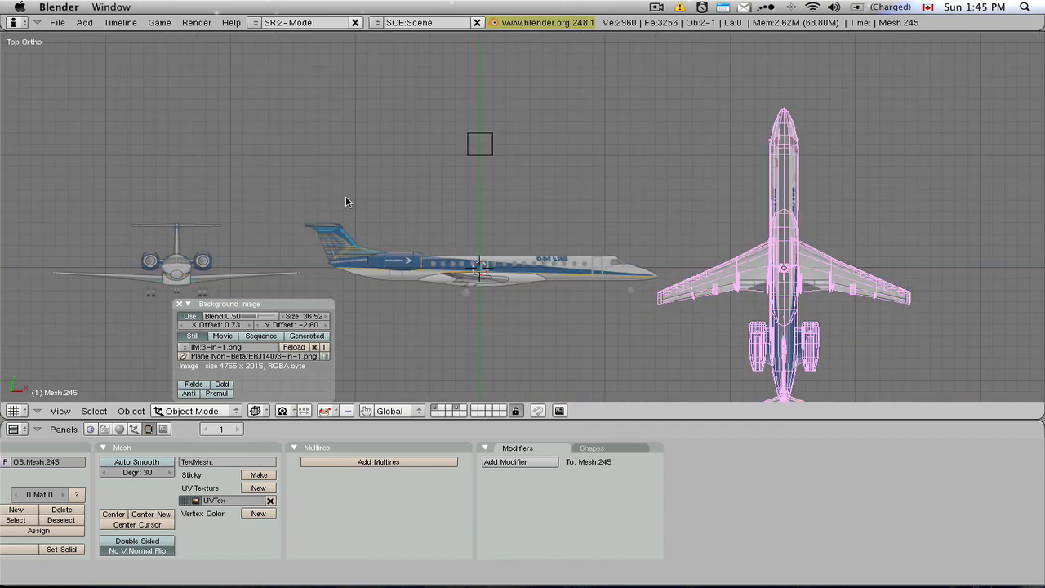
mouse_move(386, 209)
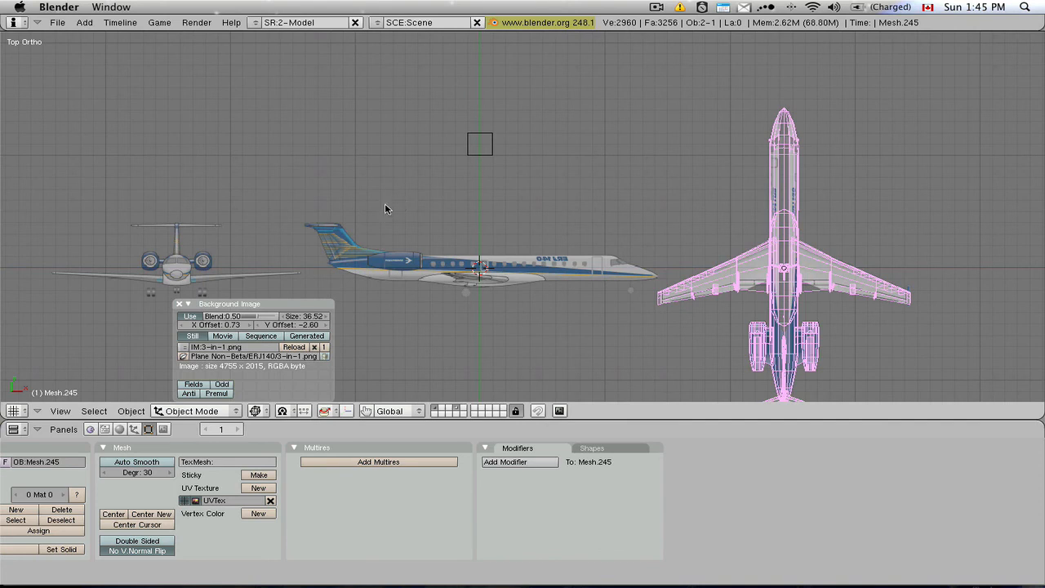
mouse_move(443, 201)
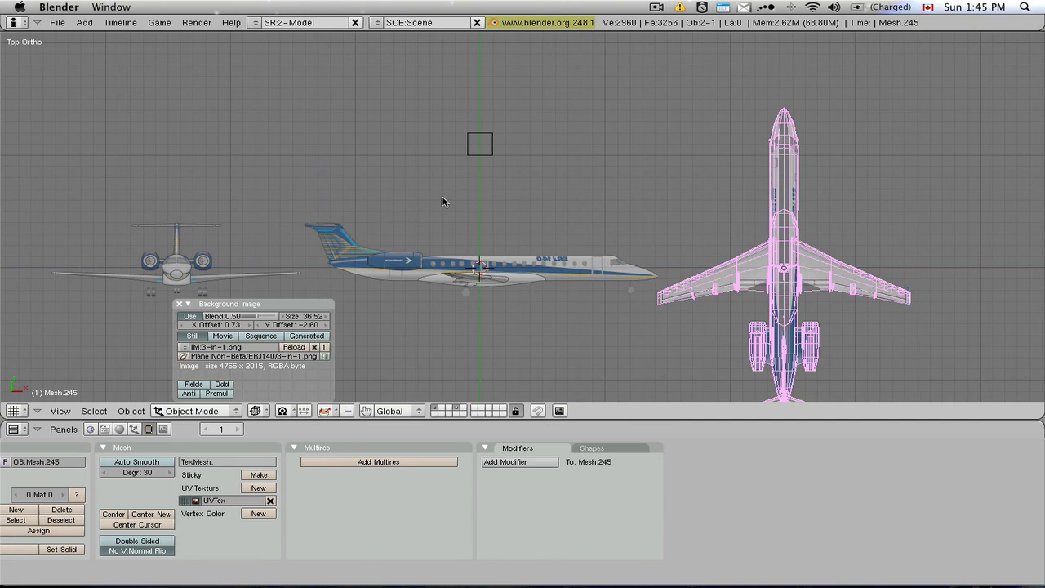
mouse_move(412, 215)
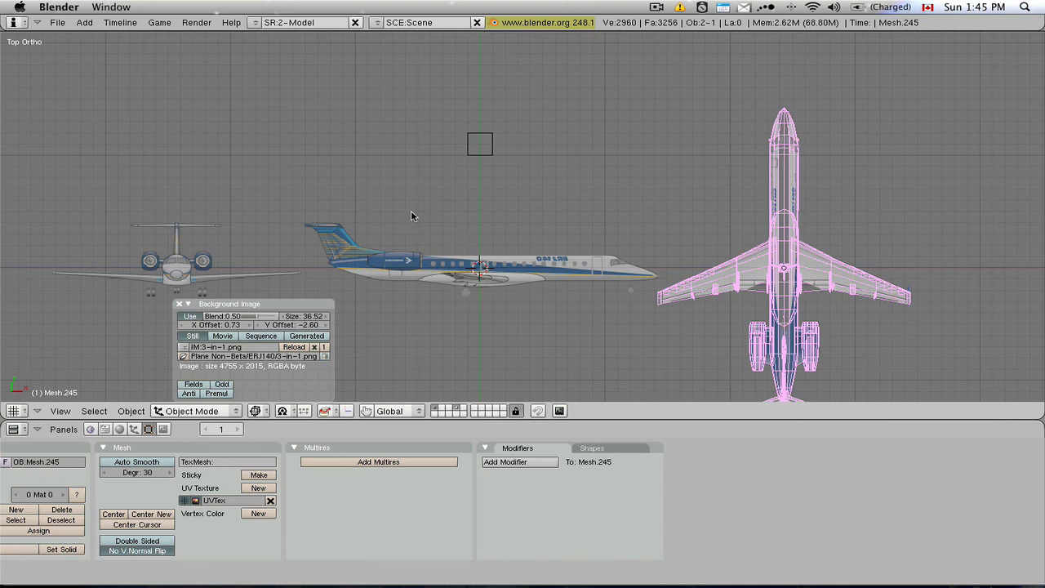